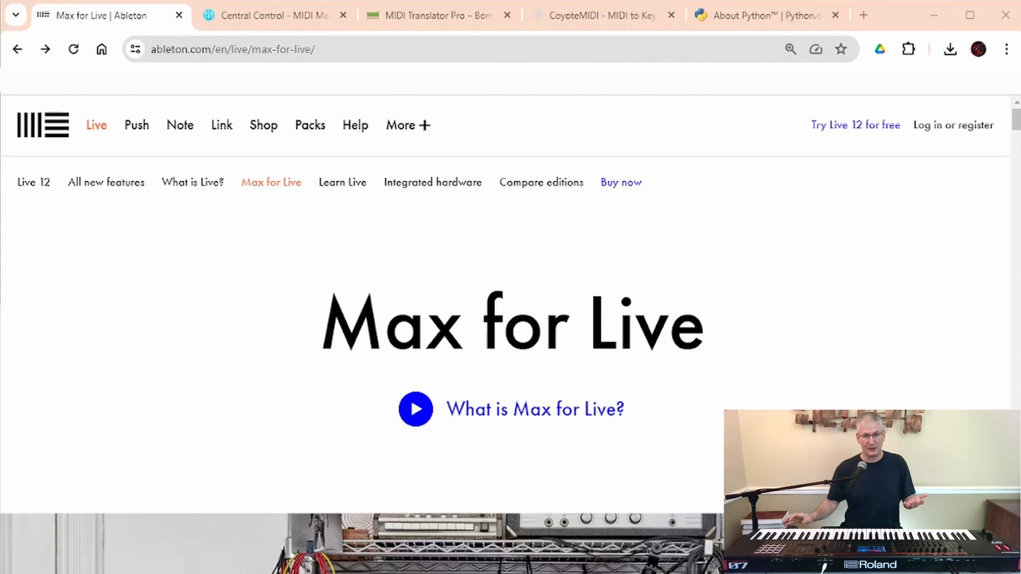
{"action": "mouse_move", "coordinate": [198, 383]}
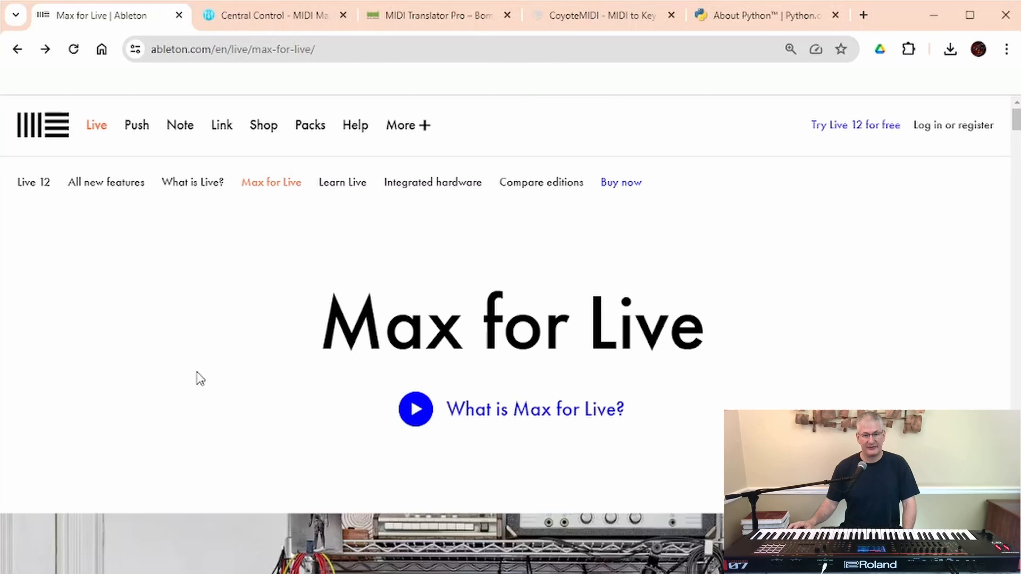
{"action": "mouse_move", "coordinate": [200, 371]}
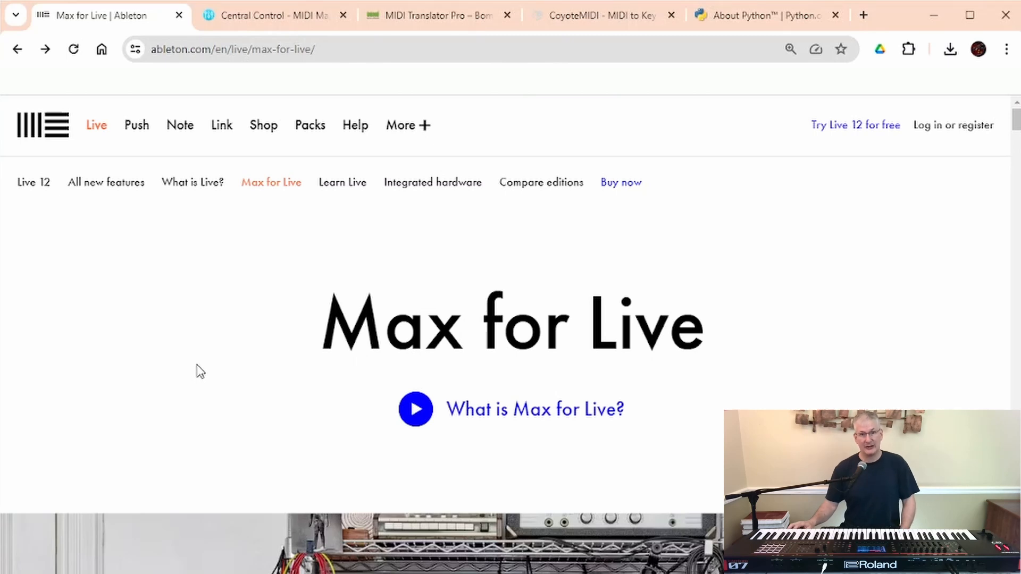
Scroll through Ableton's Max for Live page, then switch to the Central Control tab.
{"action": "scroll", "scroll_direction": "down", "scroll_amount": 3}
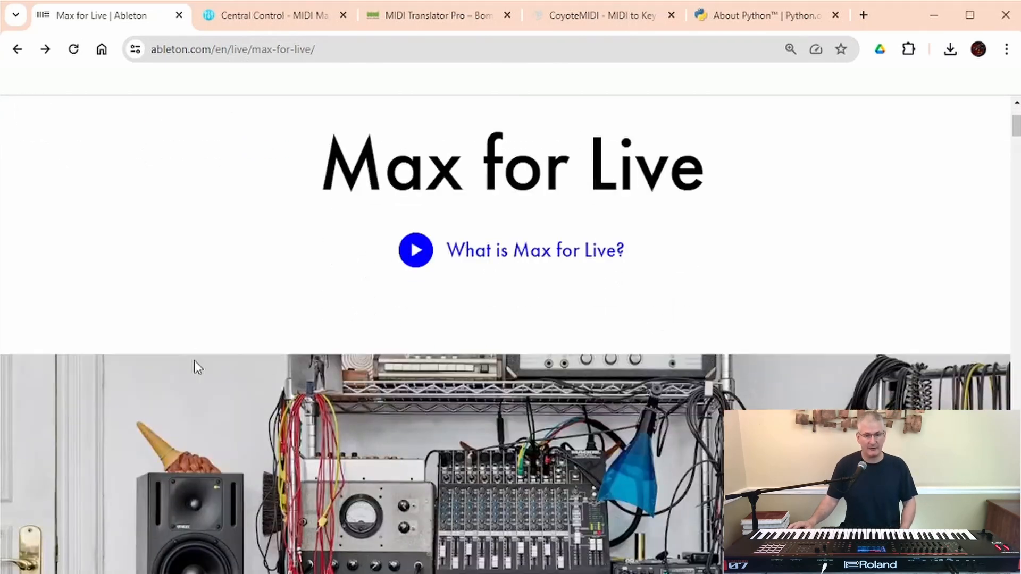
{"action": "scroll", "scroll_direction": "down", "scroll_amount": 3}
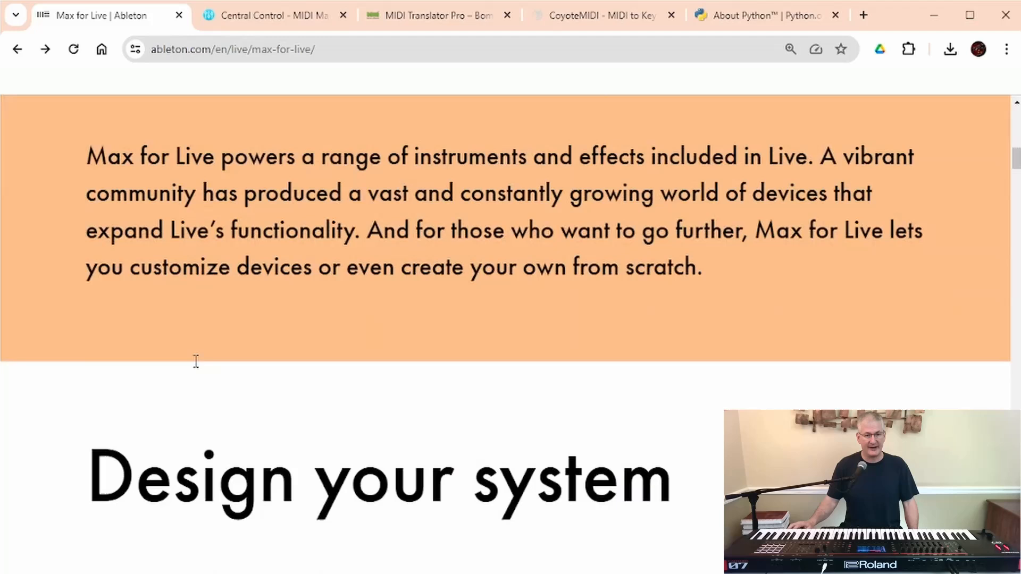
{"action": "scroll", "scroll_direction": "down", "scroll_amount": 3}
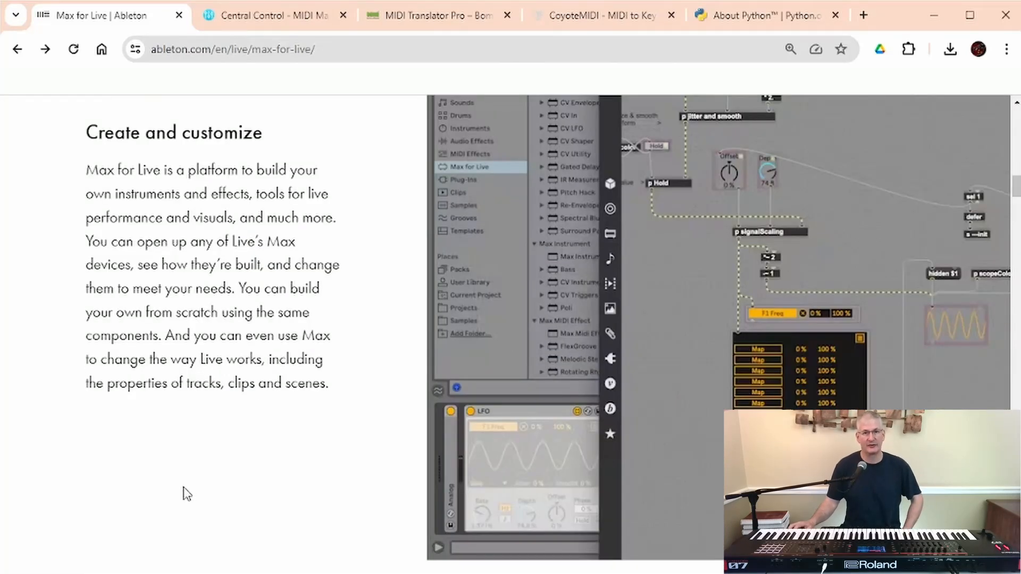
{"action": "scroll", "scroll_direction": "down", "scroll_amount": 3}
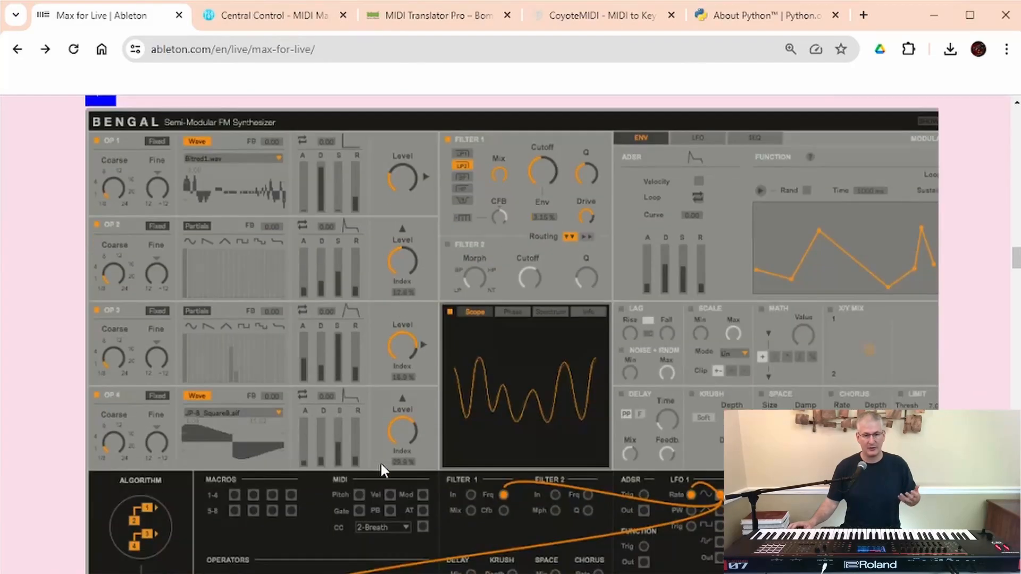
{"action": "scroll", "scroll_direction": "down", "scroll_amount": 3}
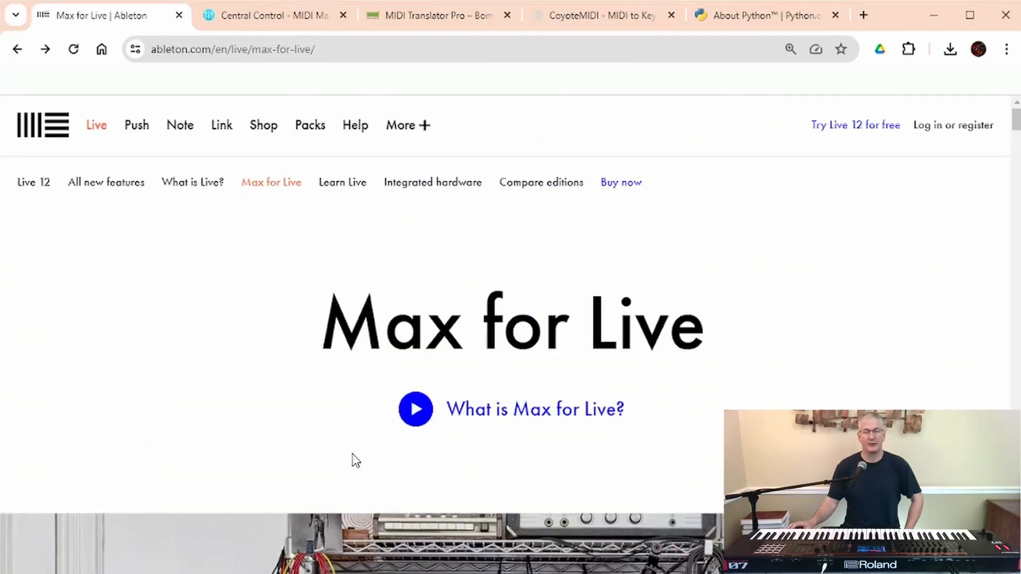
{"action": "mouse_move", "coordinate": [346, 456]}
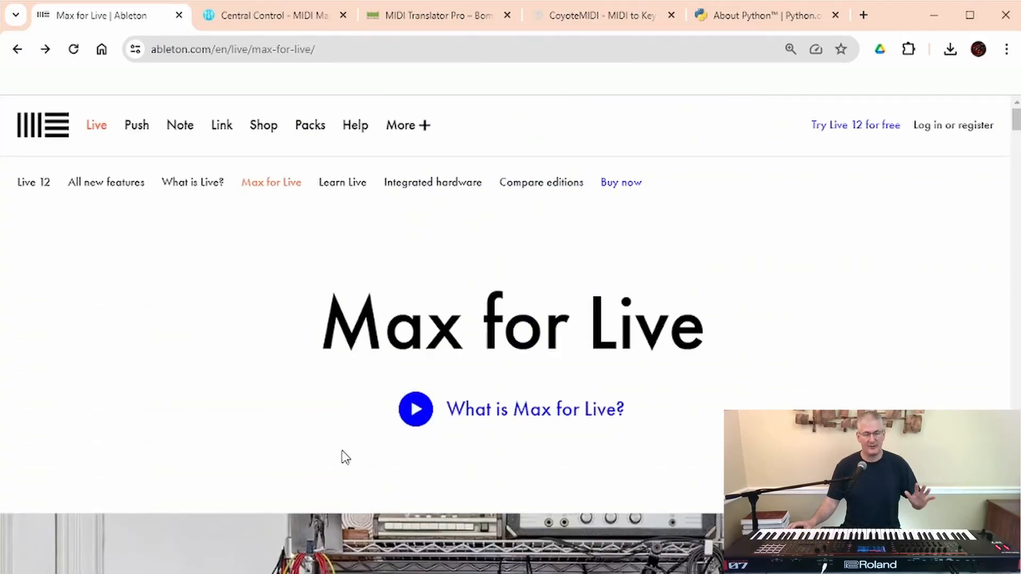
{"action": "mouse_move", "coordinate": [337, 453]}
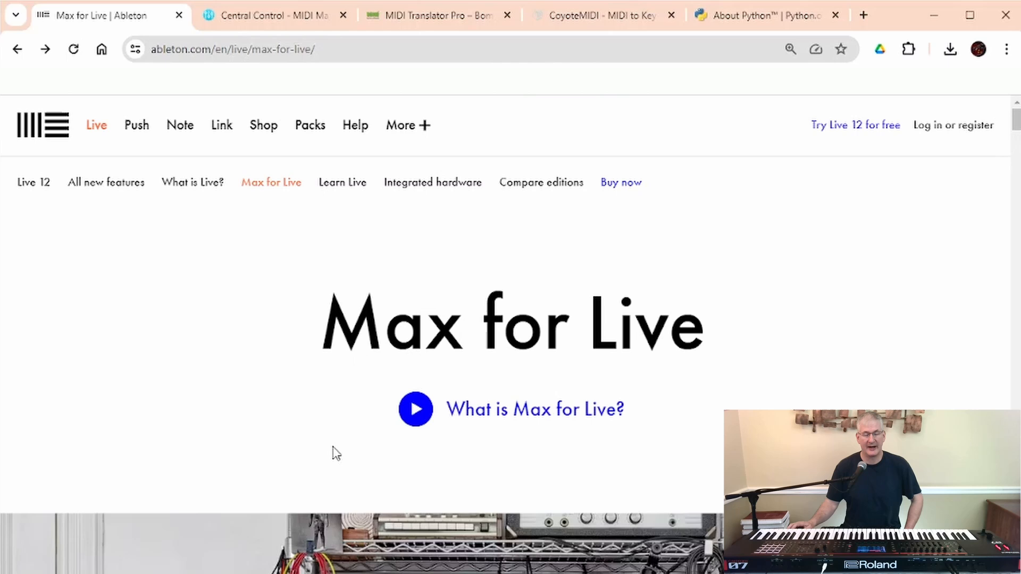
{"action": "left_click", "coordinate": [267, 15]}
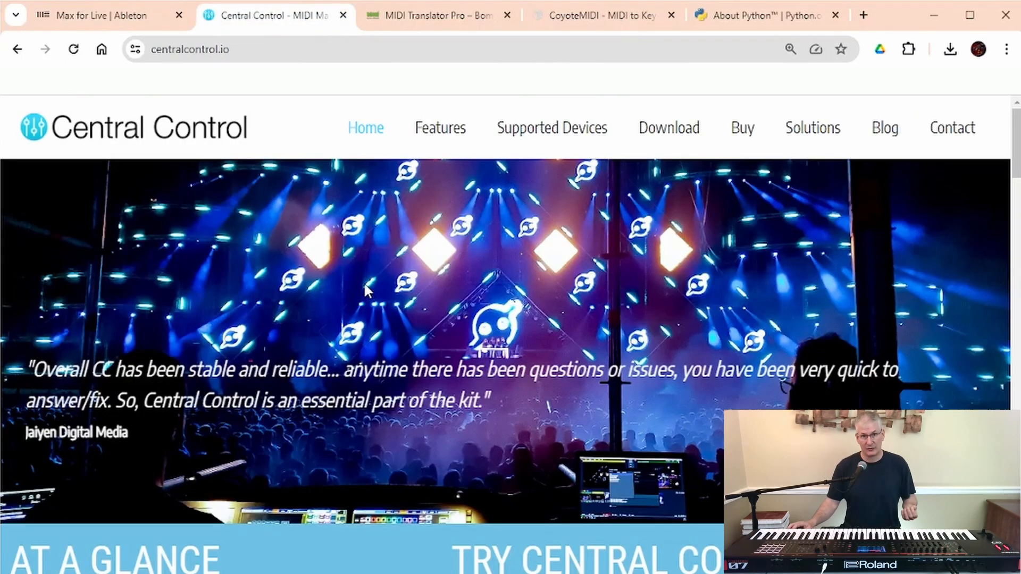
{"action": "scroll", "scroll_direction": "down", "scroll_amount": 3}
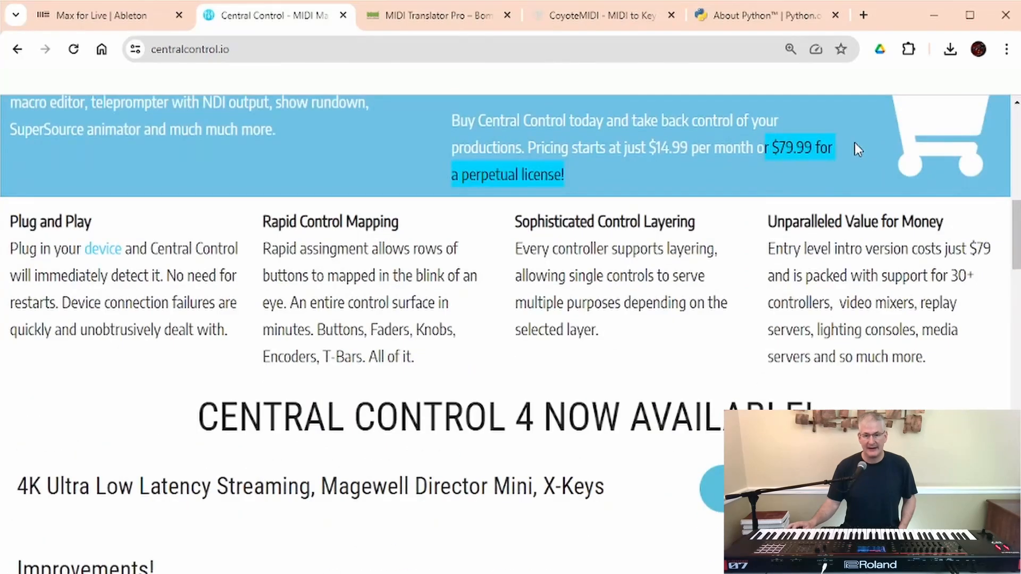
{"action": "scroll", "scroll_direction": "down", "scroll_amount": 3}
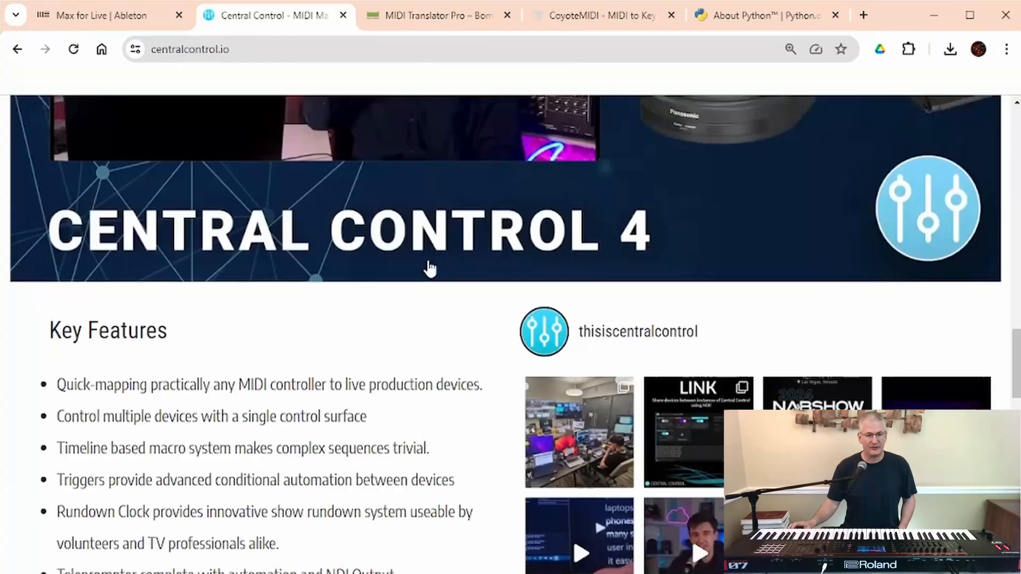
{"action": "scroll", "scroll_direction": "down", "scroll_amount": 3}
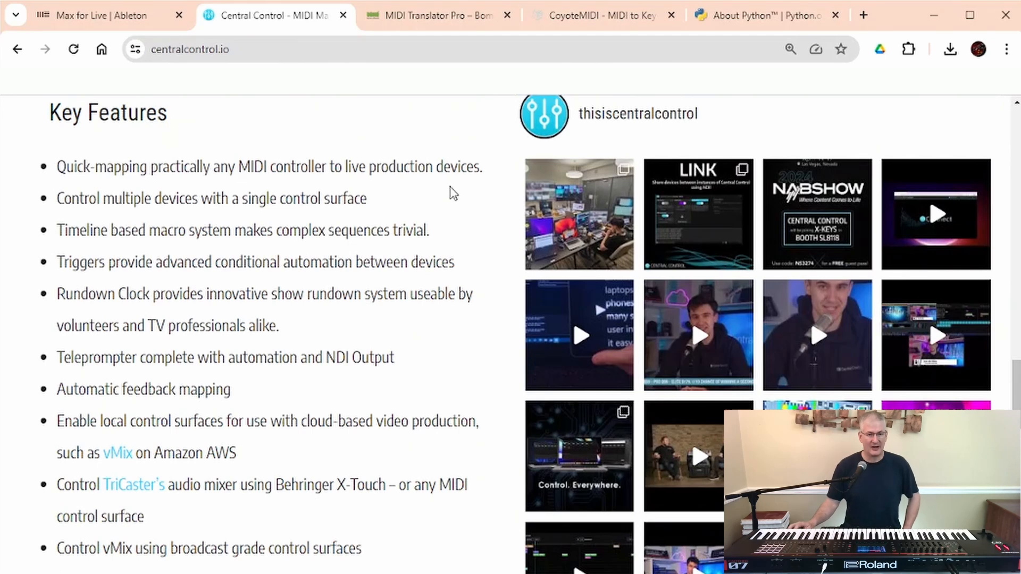
{"action": "mouse_move", "coordinate": [468, 223]}
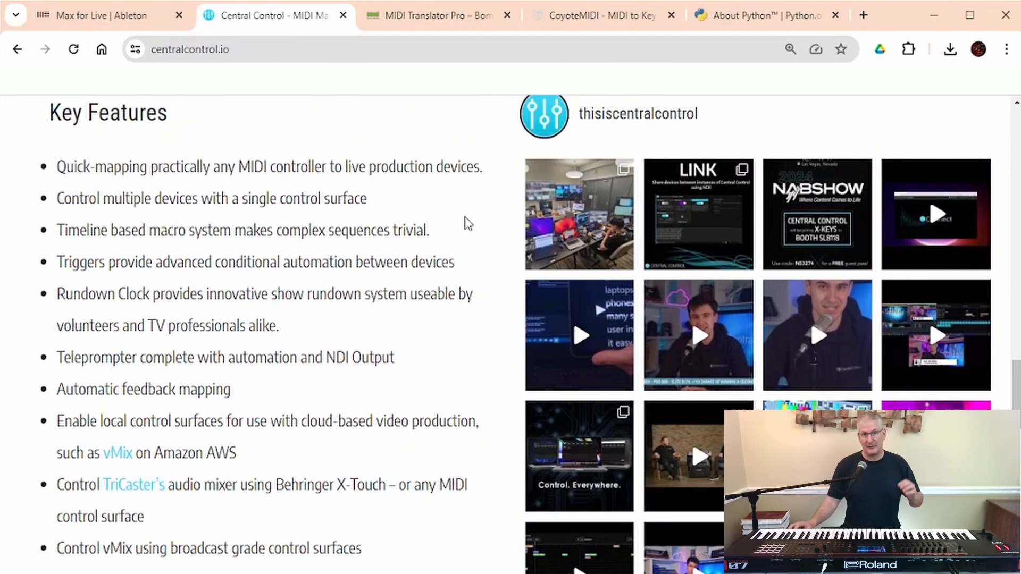
{"action": "mouse_move", "coordinate": [476, 235]}
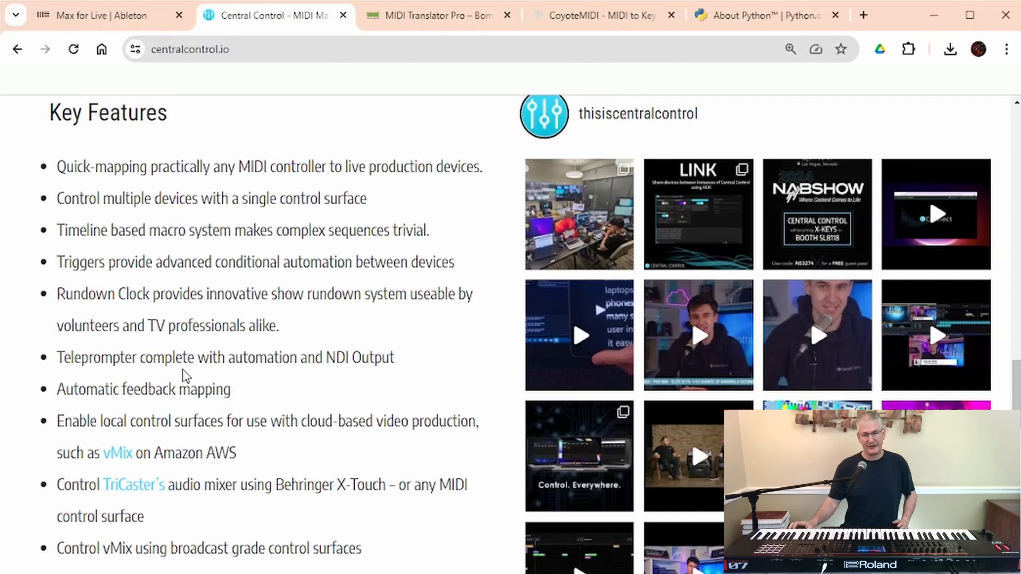
{"action": "scroll", "scroll_direction": "down", "scroll_amount": 3}
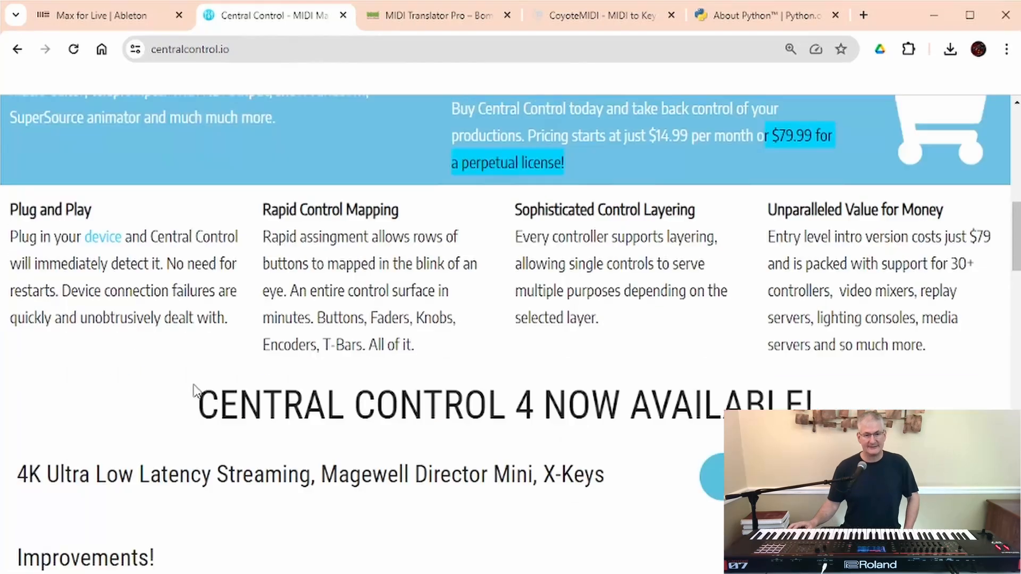
{"action": "scroll", "scroll_direction": "up", "scroll_amount": 3}
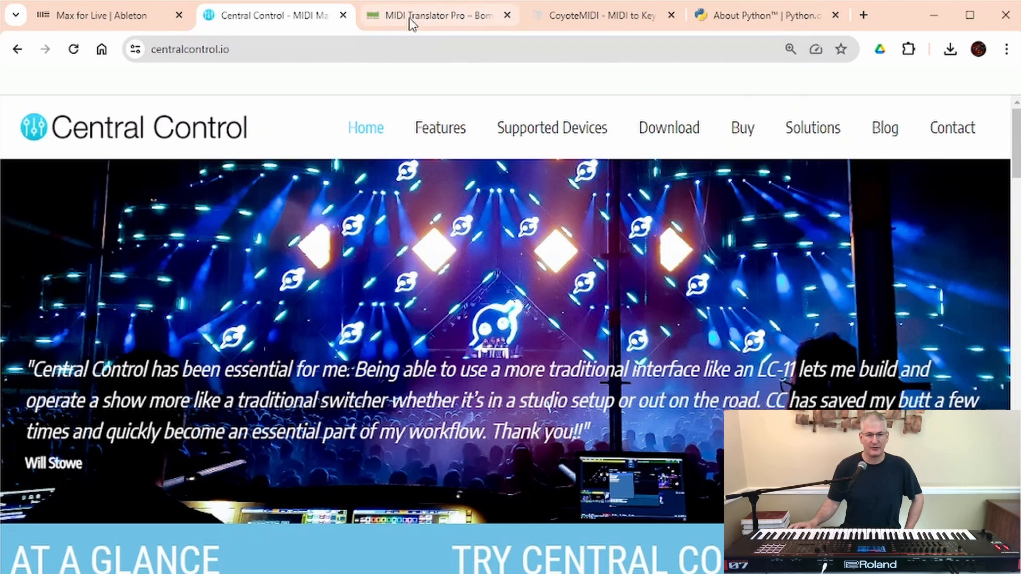
Open the MIDI Translator Pro tab and scroll past the event monitor screenshot.
{"action": "left_click", "coordinate": [433, 15]}
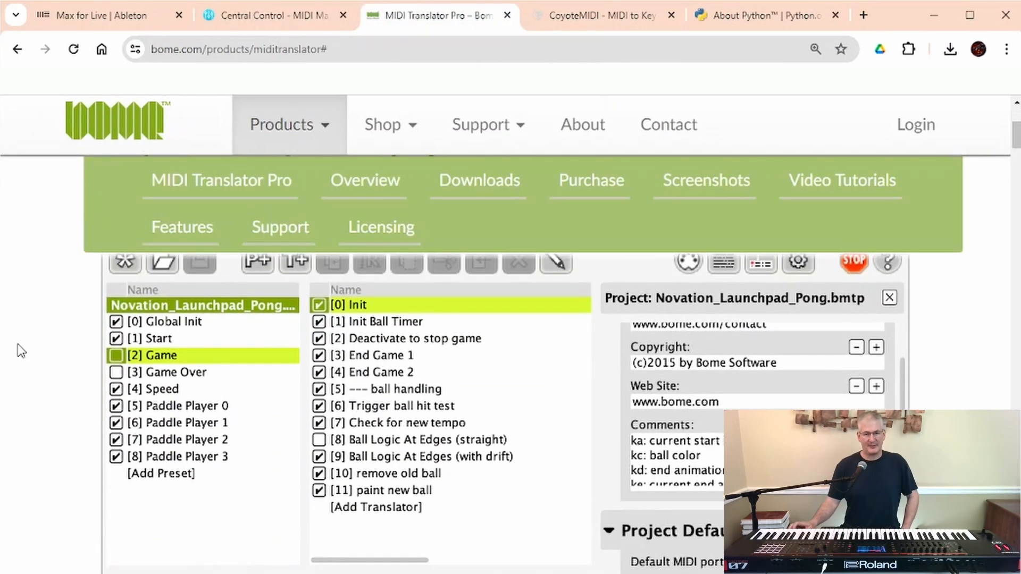
{"action": "scroll", "scroll_direction": "down", "scroll_amount": 3}
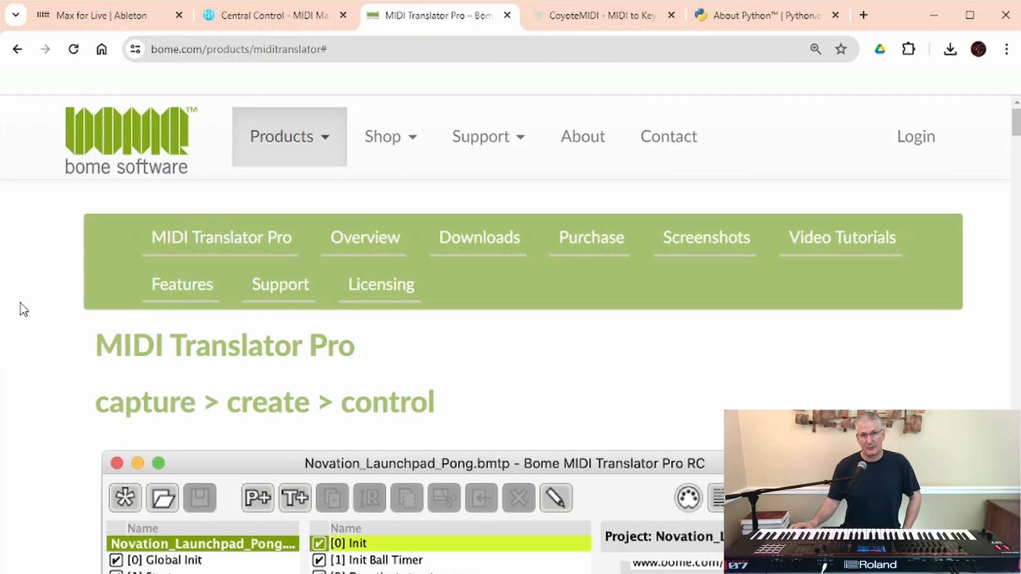
{"action": "scroll", "scroll_direction": "down", "scroll_amount": 3}
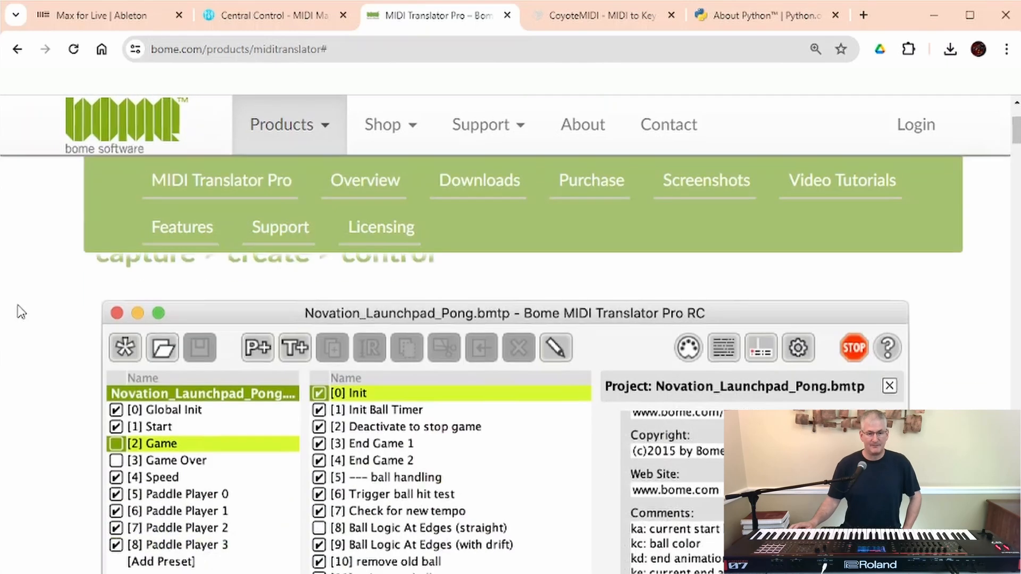
{"action": "scroll", "scroll_direction": "down", "scroll_amount": 3}
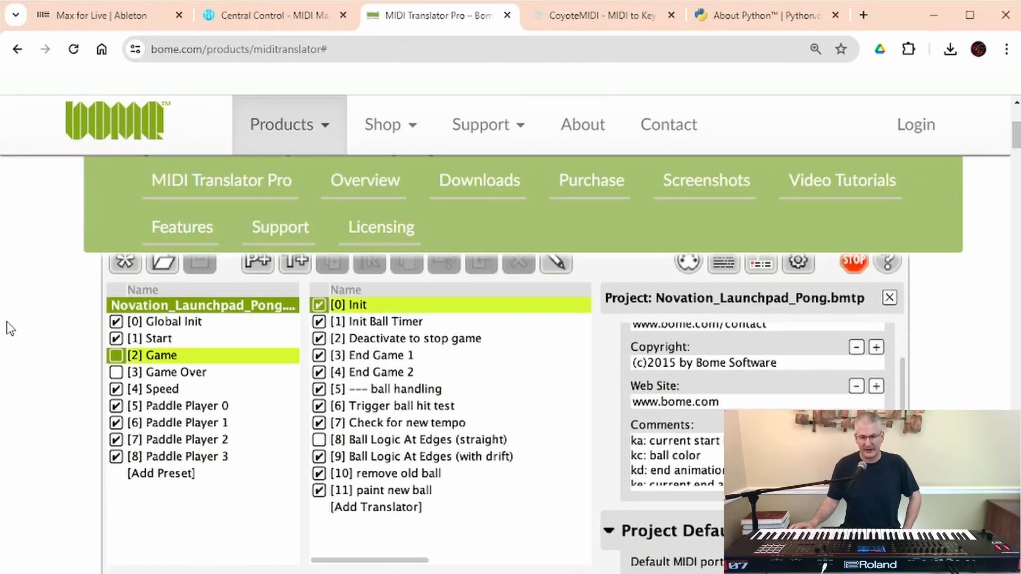
{"action": "scroll", "scroll_direction": "down", "scroll_amount": 3}
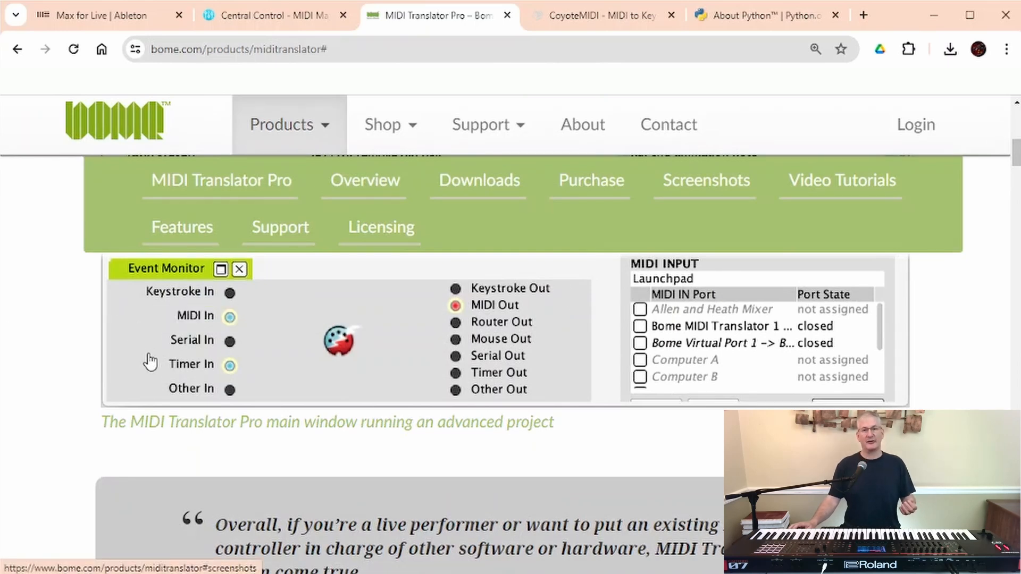
{"action": "mouse_move", "coordinate": [145, 362]}
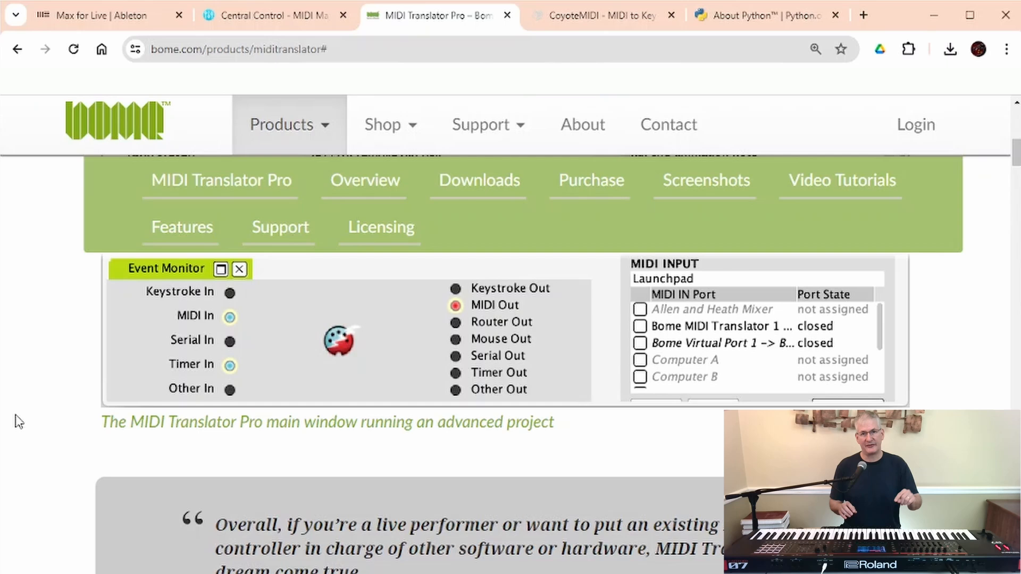
{"action": "mouse_move", "coordinate": [360, 384]}
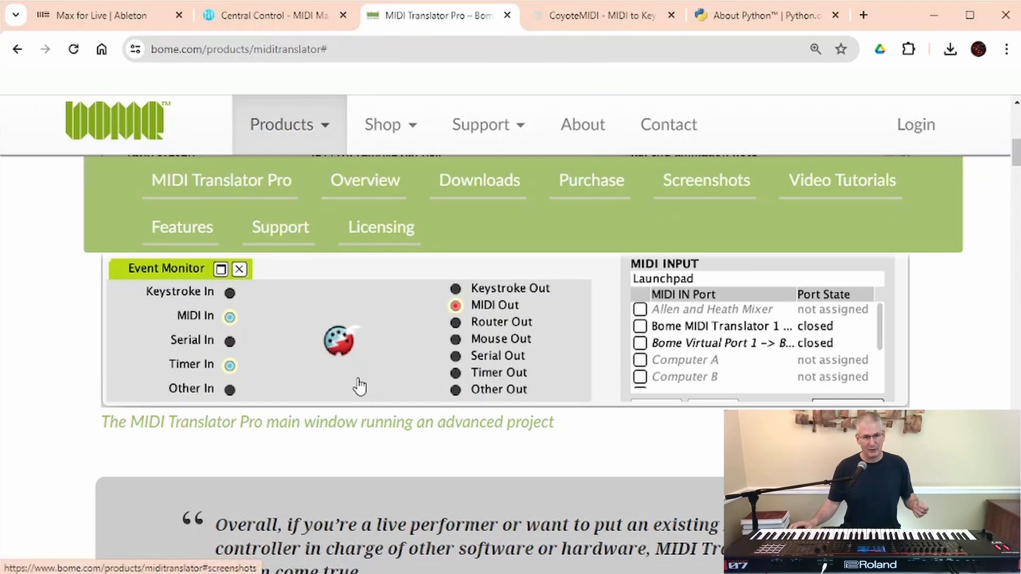
{"action": "mouse_move", "coordinate": [406, 323]}
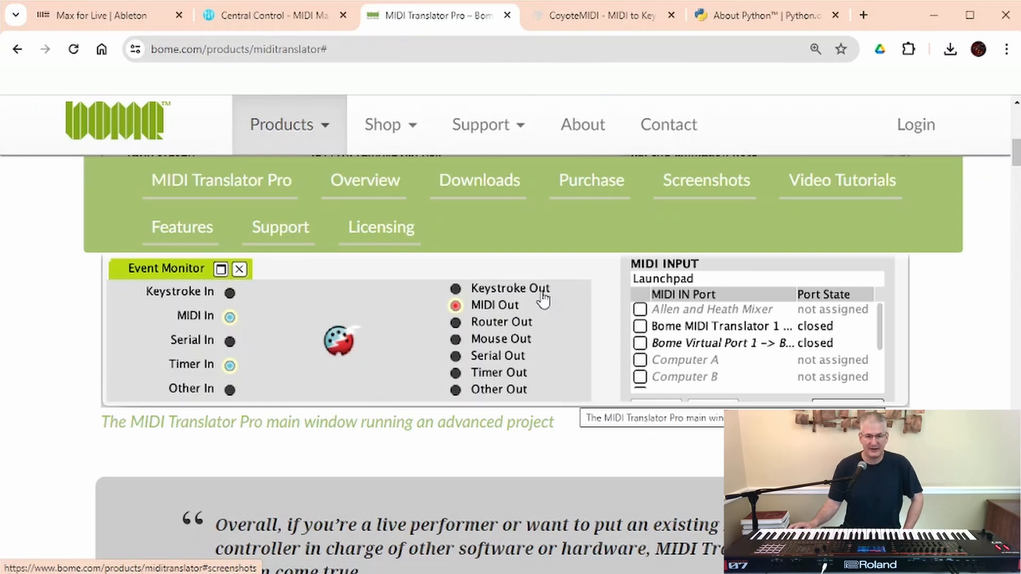
{"action": "mouse_move", "coordinate": [581, 374]}
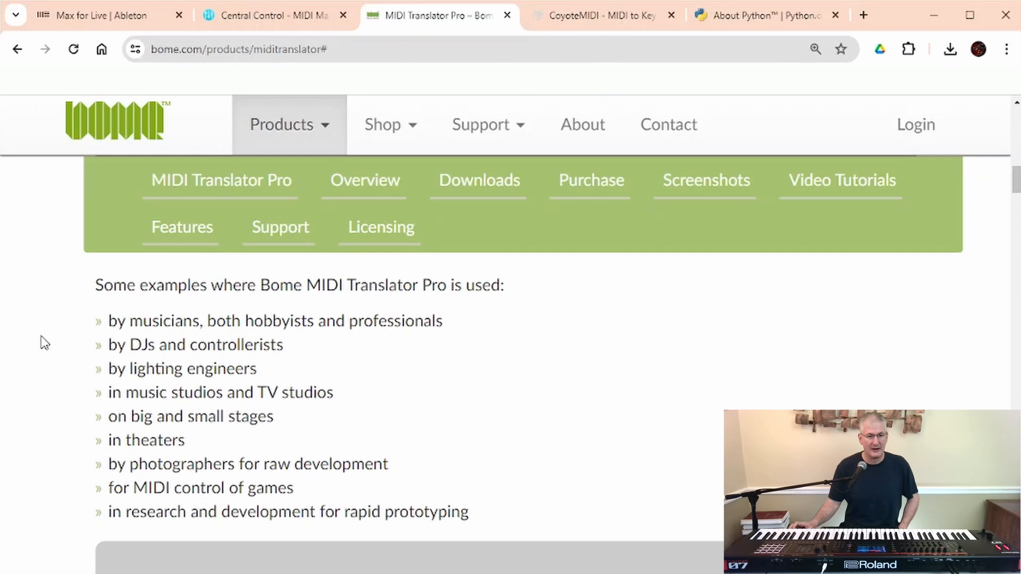
{"action": "mouse_move", "coordinate": [40, 347]}
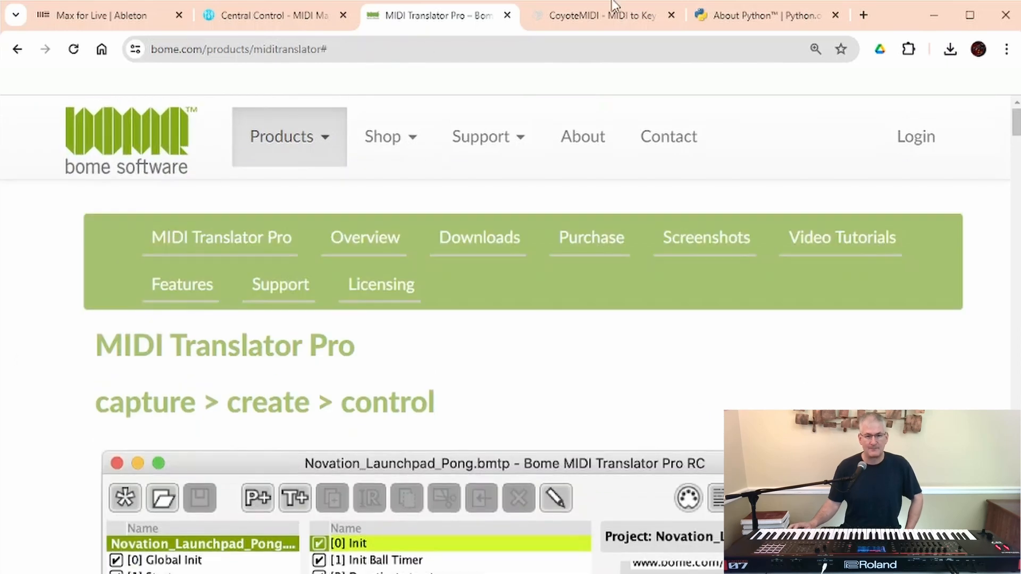
{"action": "mouse_move", "coordinate": [599, 15]}
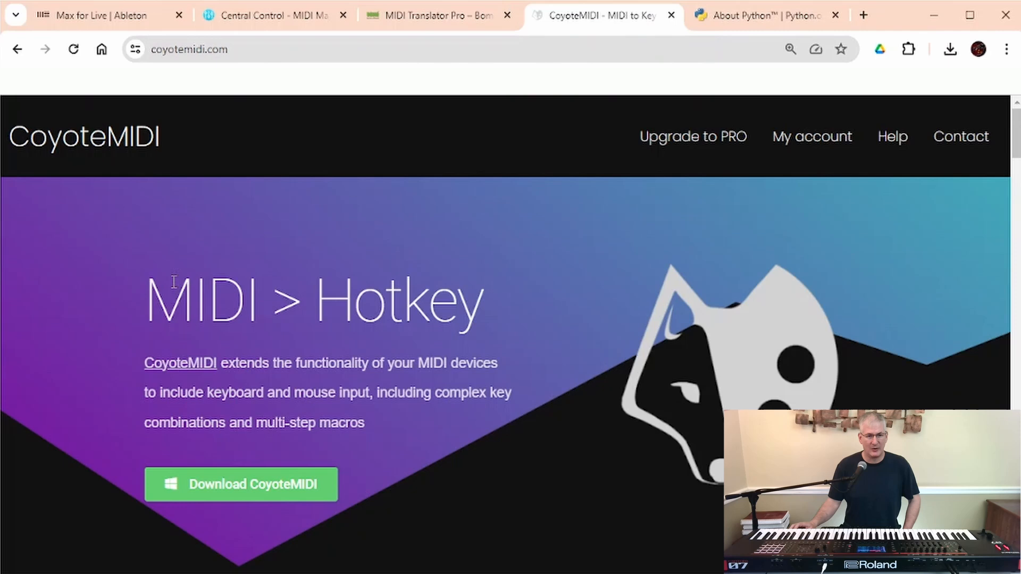
{"action": "mouse_move", "coordinate": [35, 255]}
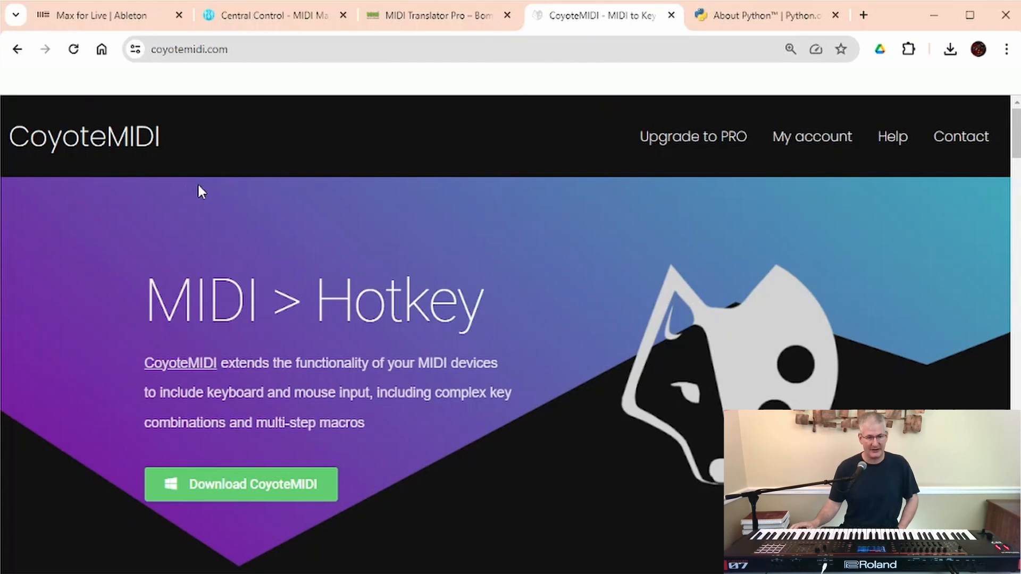
{"action": "mouse_move", "coordinate": [351, 514]}
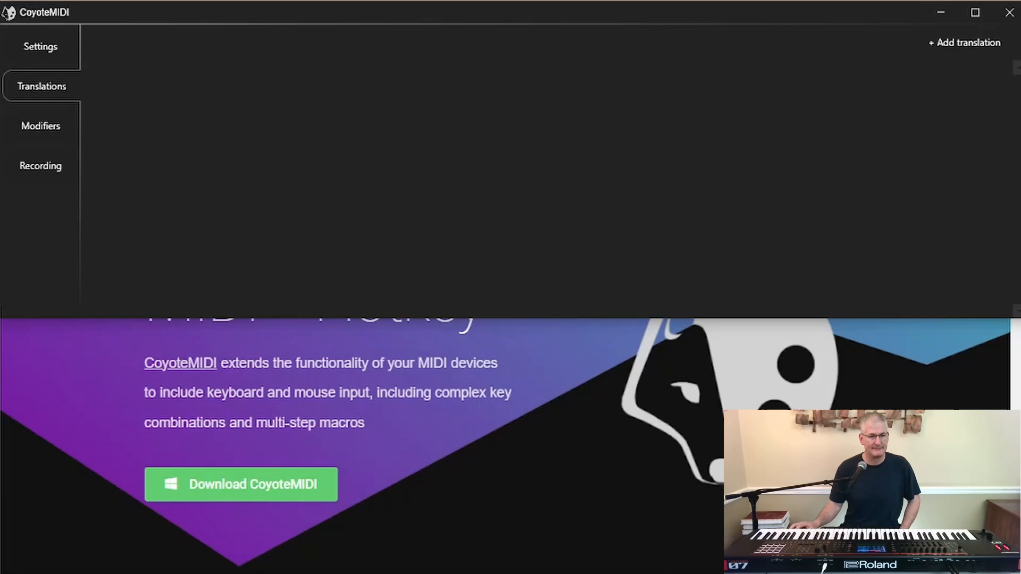
Open CoyoteMIDI Settings to see the FANTOM and Oxygen Pro Mini inputs.
{"action": "left_click", "coordinate": [40, 46]}
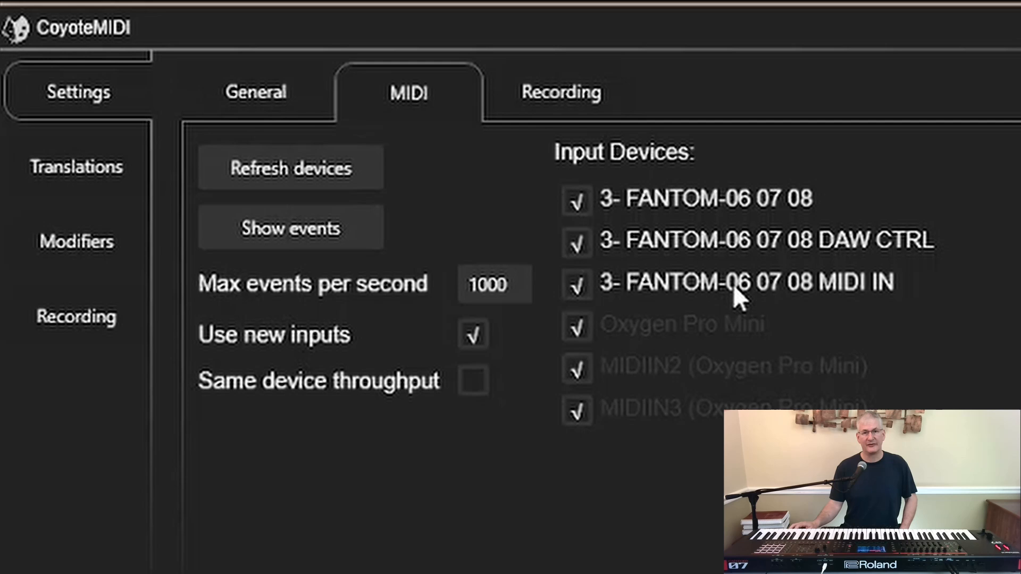
{"action": "mouse_move", "coordinate": [723, 299]}
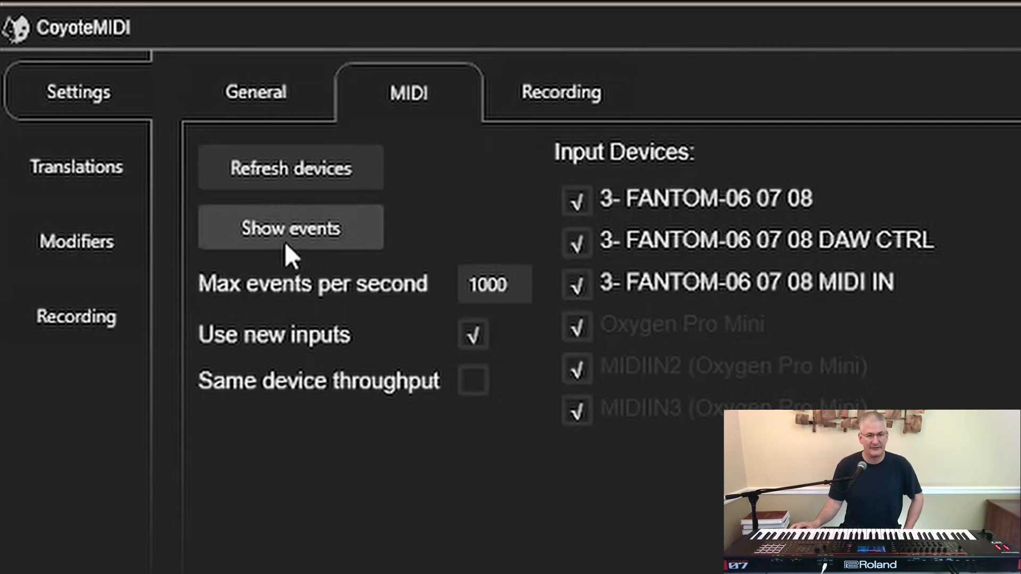
{"action": "left_click", "coordinate": [290, 228]}
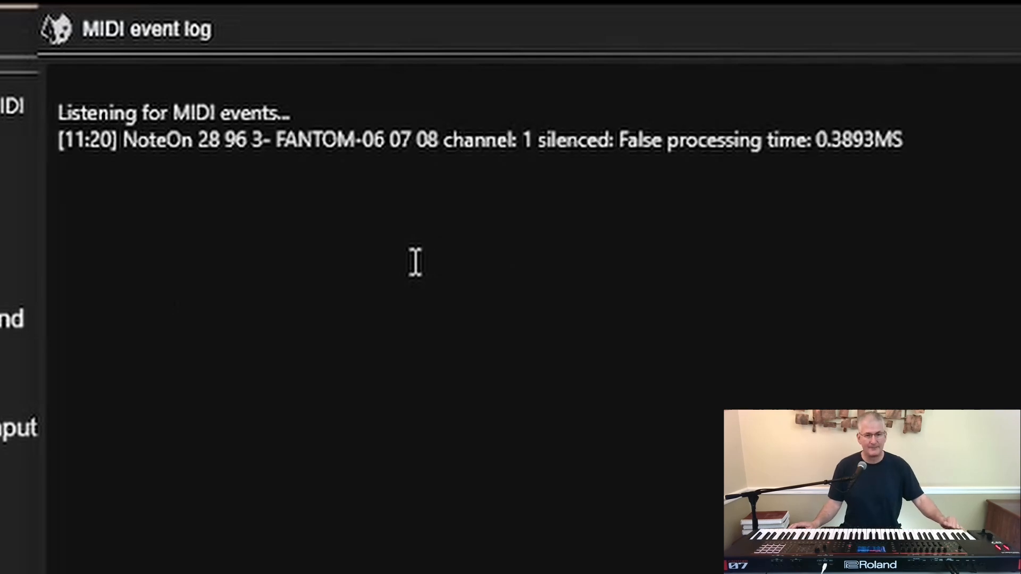
{"action": "mouse_move", "coordinate": [184, 188]}
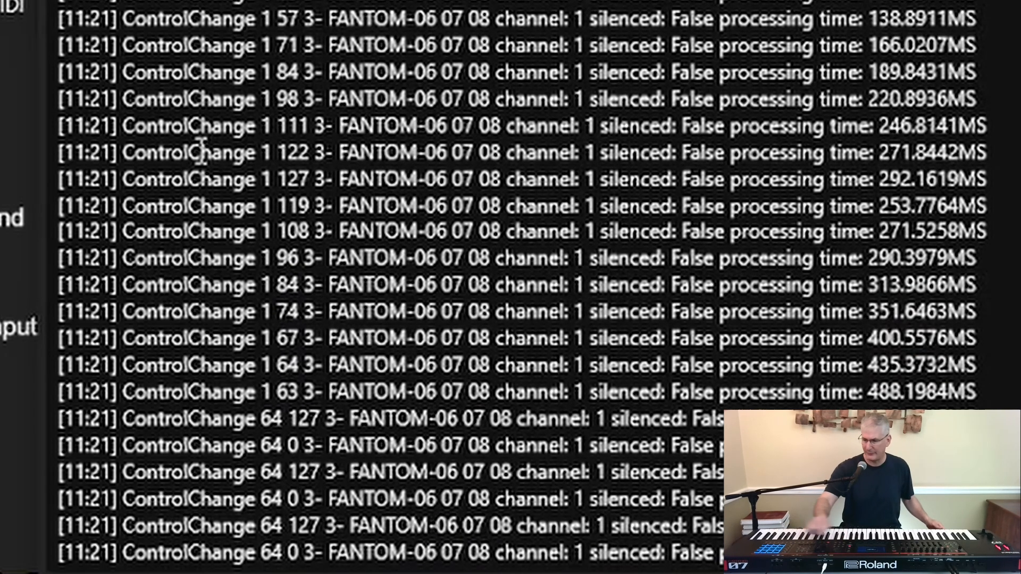
{"action": "scroll", "scroll_direction": "down", "scroll_amount": 3}
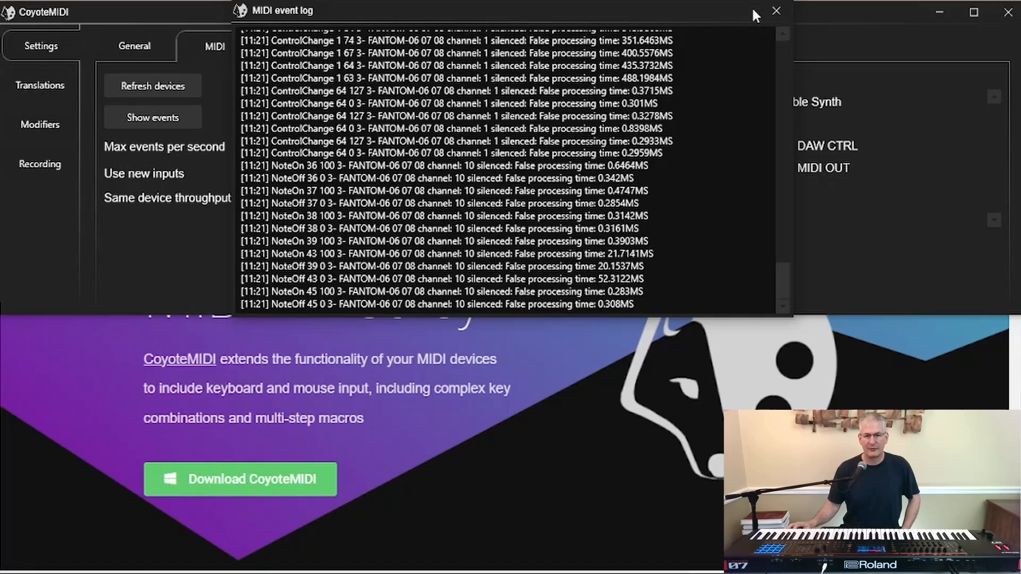
{"action": "left_click", "coordinate": [775, 12]}
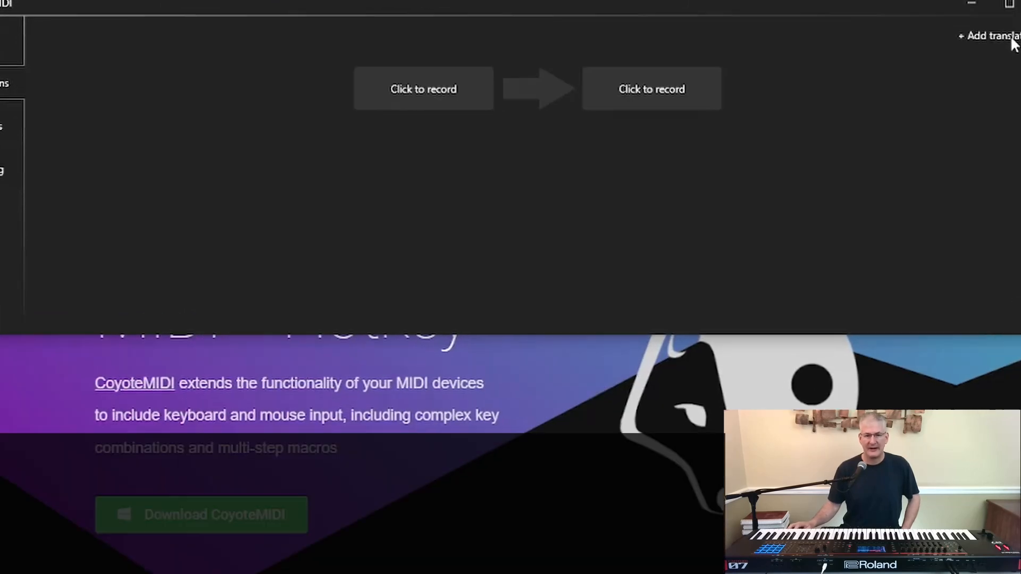
Record a translation mapping Note E1 to the PRIOR key, then add a second translation.
{"action": "left_click", "coordinate": [423, 89]}
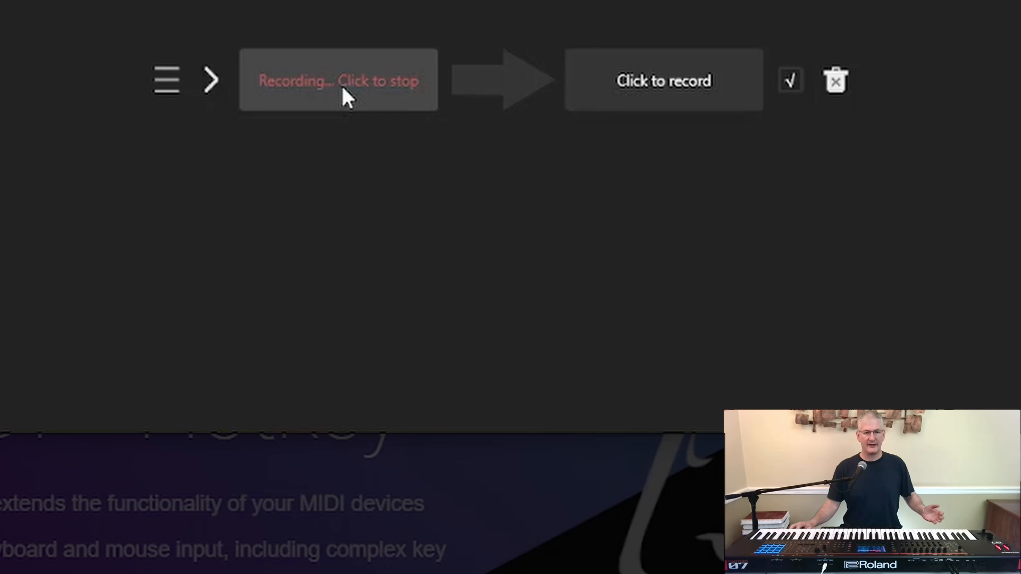
{"action": "left_click", "coordinate": [338, 80]}
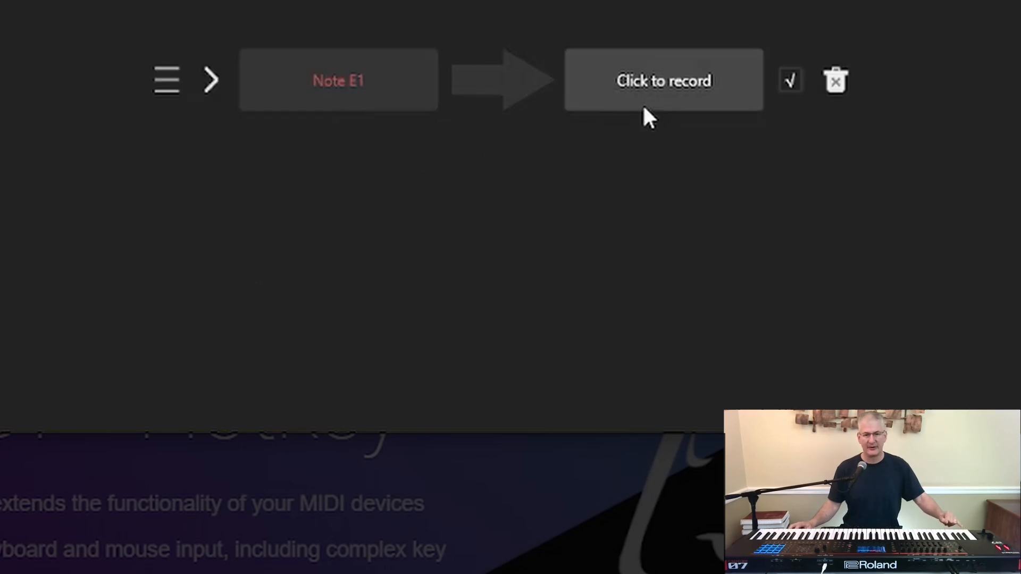
{"action": "left_click", "coordinate": [663, 80]}
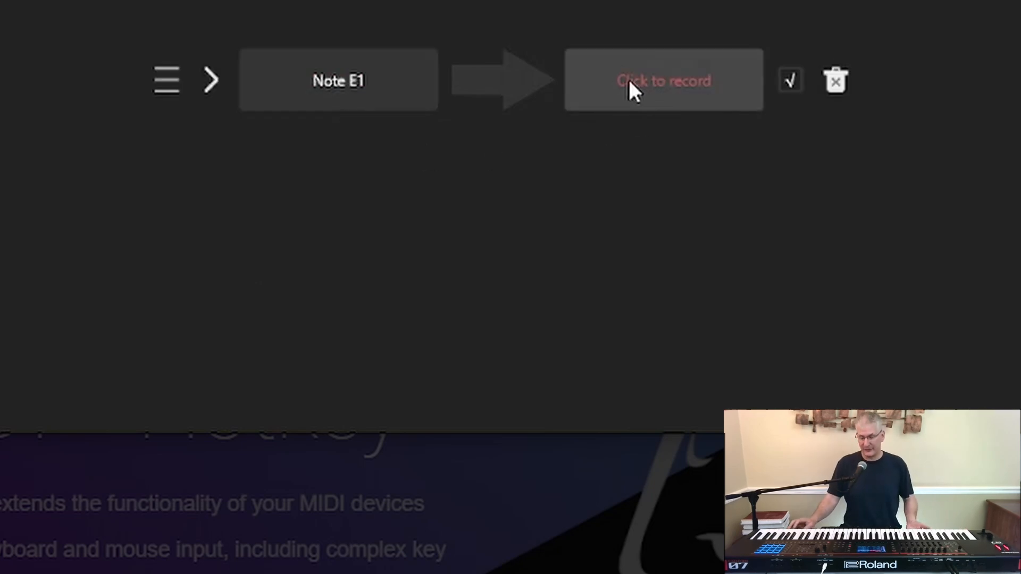
{"action": "left_click", "coordinate": [663, 81]}
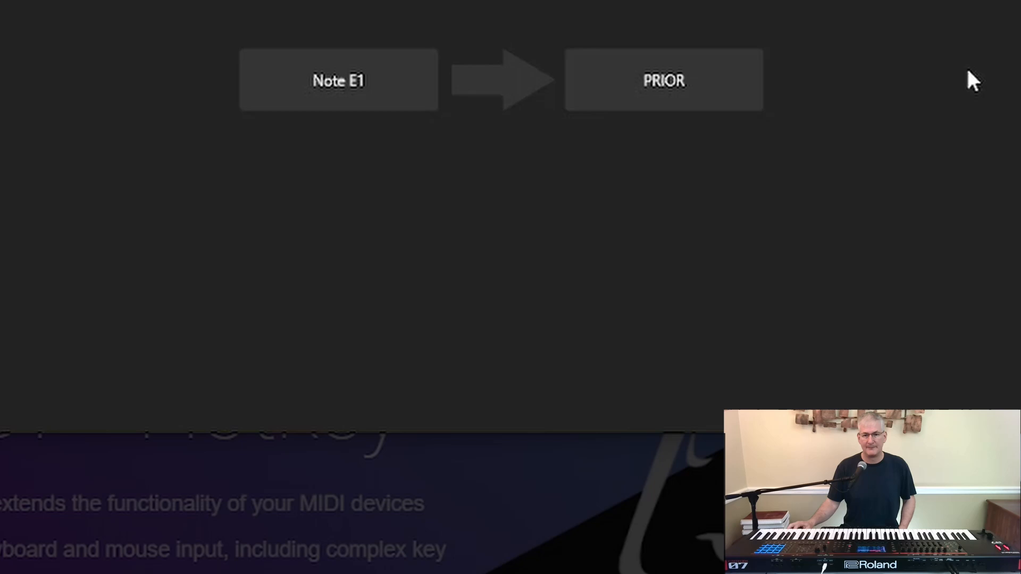
{"action": "left_click", "coordinate": [338, 162]}
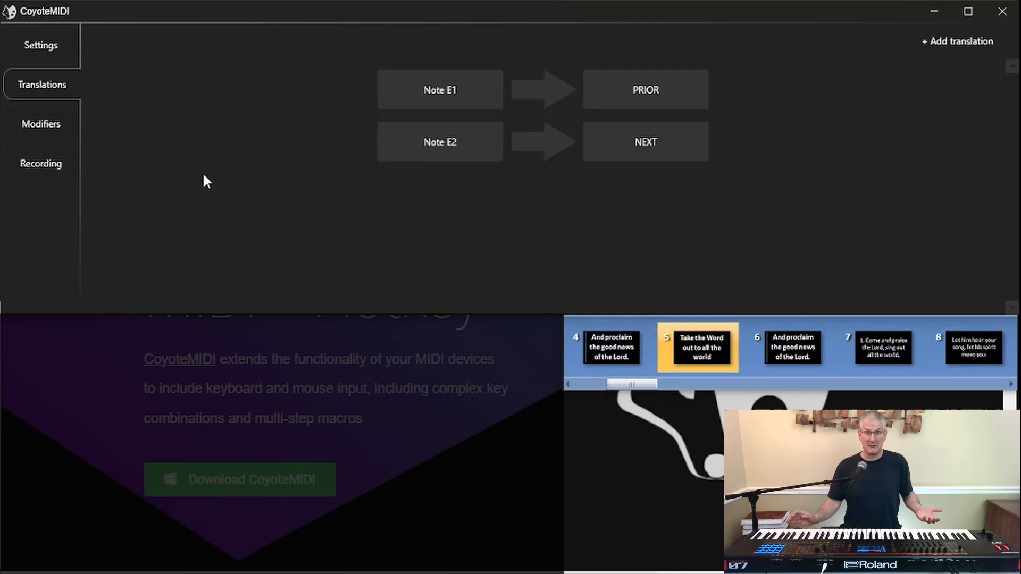
{"action": "left_click", "coordinate": [440, 89]}
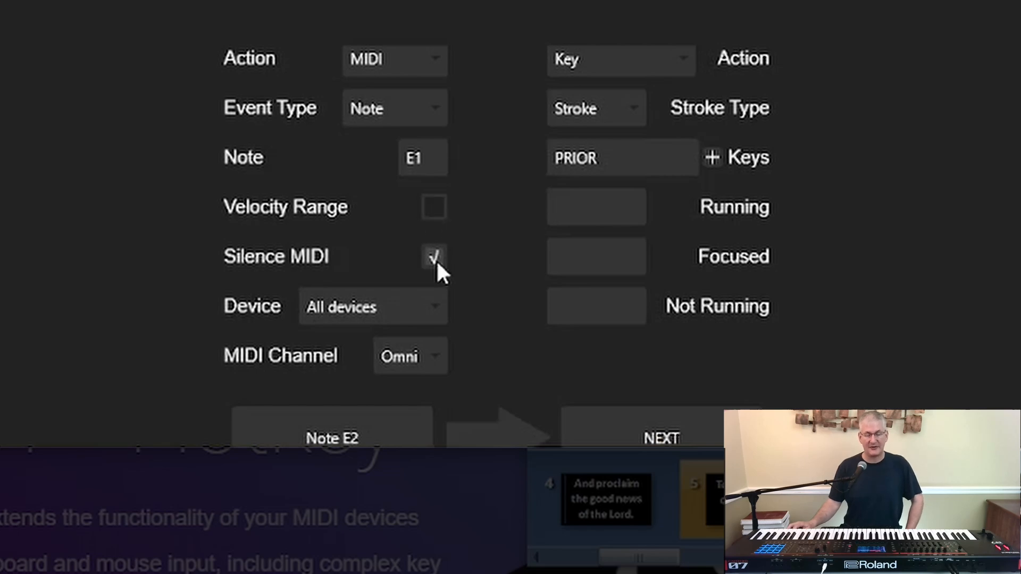
{"action": "mouse_move", "coordinate": [435, 263]}
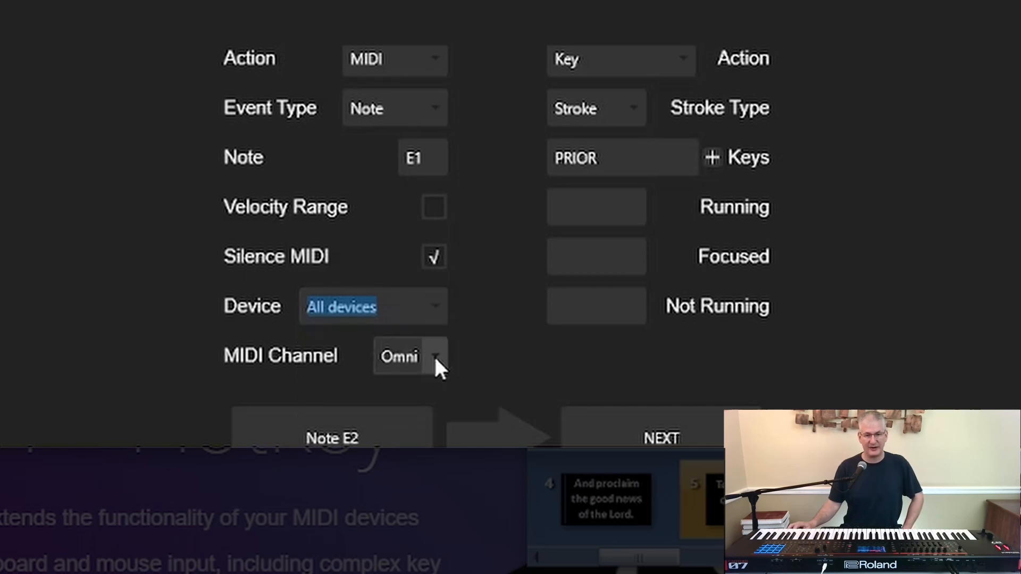
{"action": "left_click", "coordinate": [398, 357]}
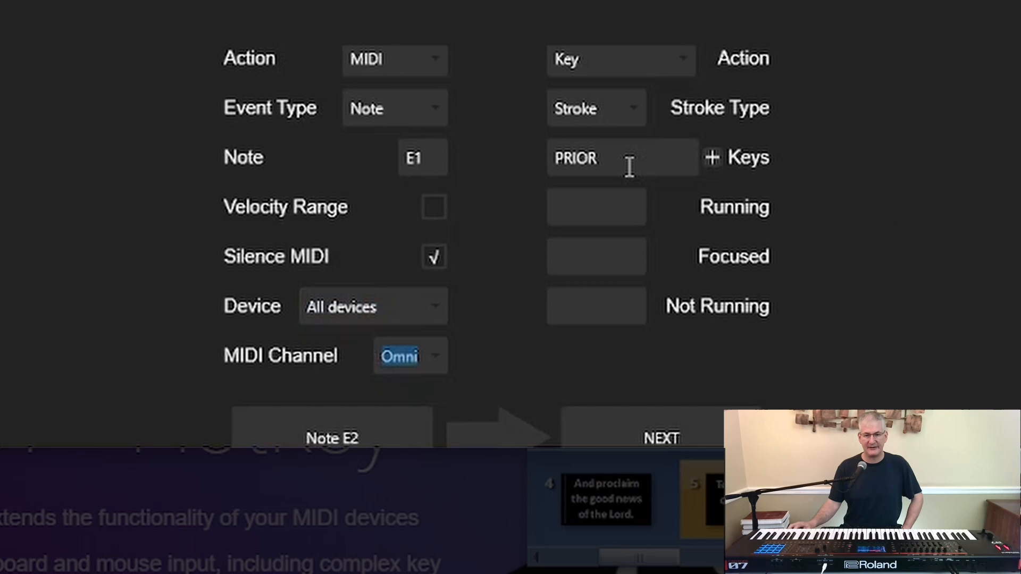
{"action": "scroll", "scroll_direction": "down", "scroll_amount": 3}
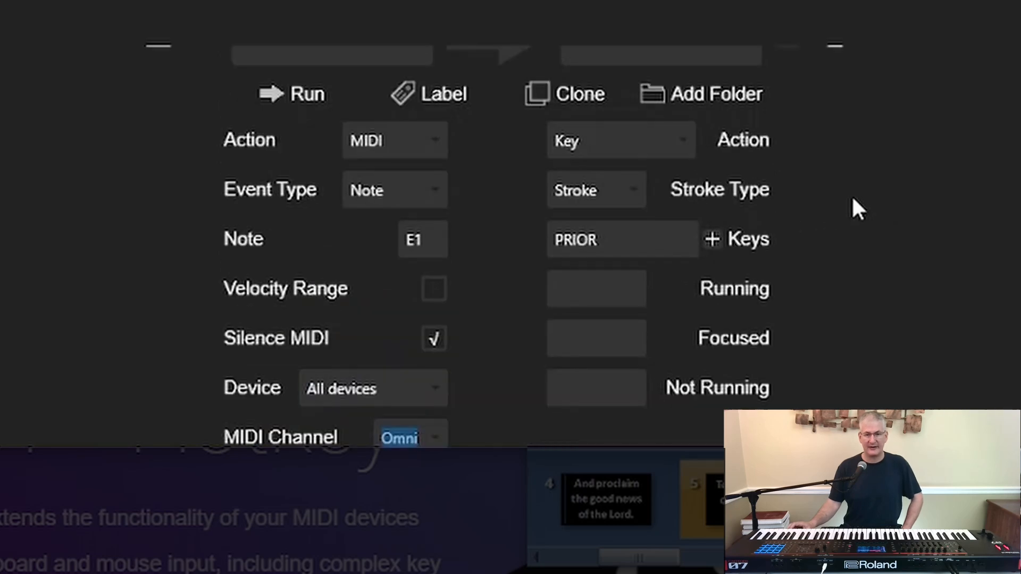
{"action": "mouse_move", "coordinate": [983, 120]}
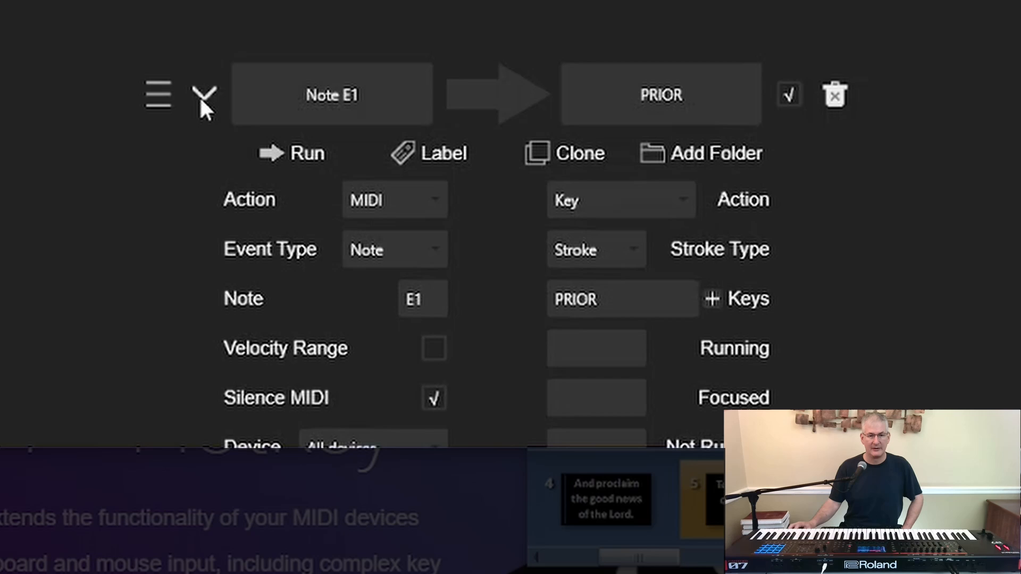
{"action": "left_click", "coordinate": [203, 95]}
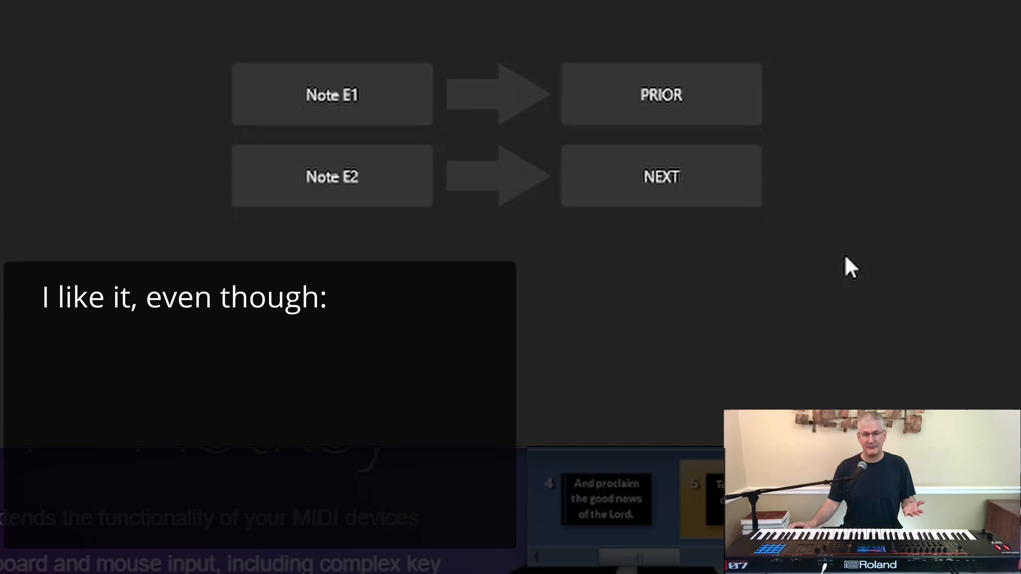
{"action": "mouse_move", "coordinate": [852, 243]}
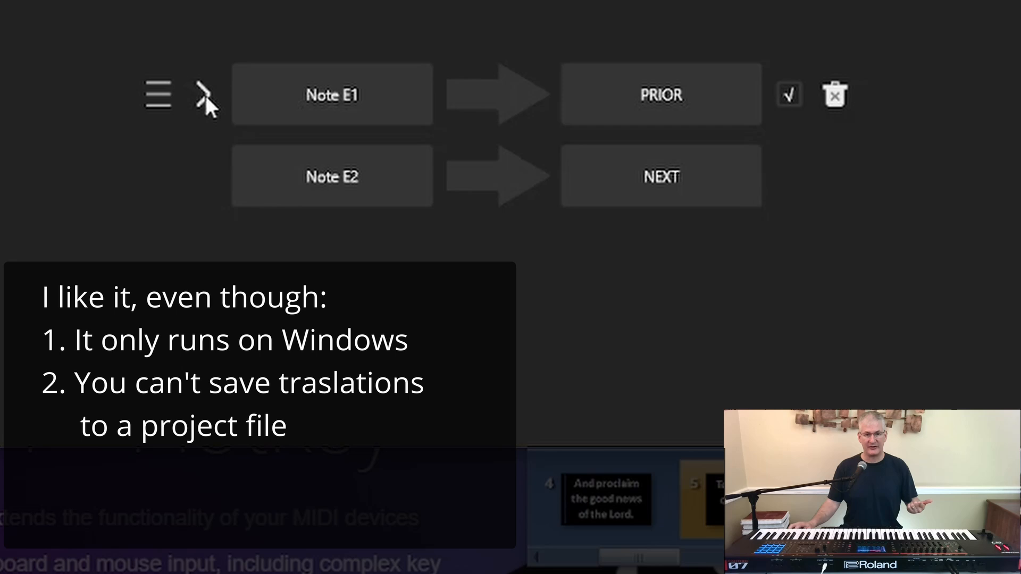
{"action": "left_click", "coordinate": [203, 94]}
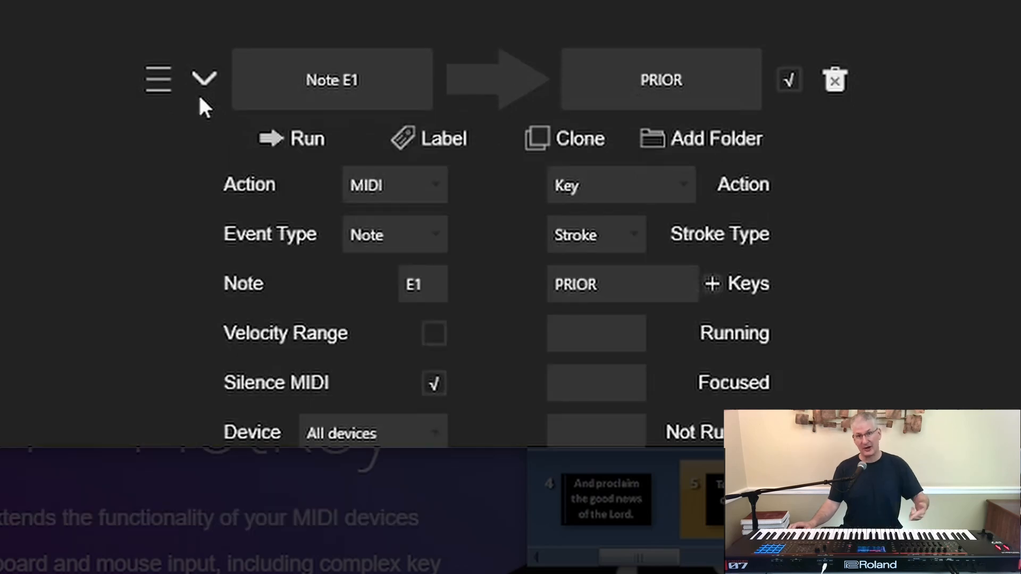
{"action": "mouse_move", "coordinate": [632, 162]}
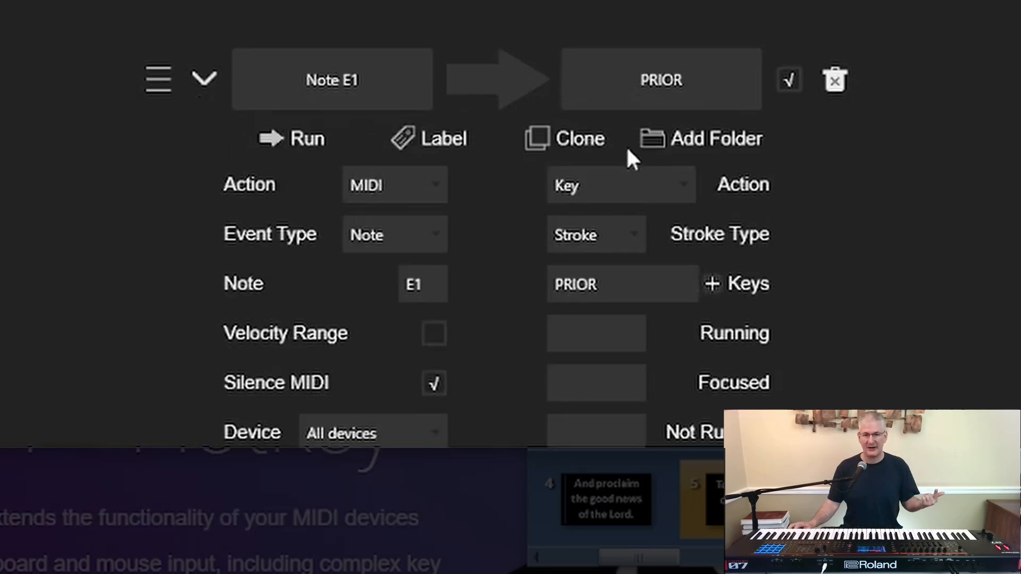
{"action": "mouse_move", "coordinate": [696, 147]}
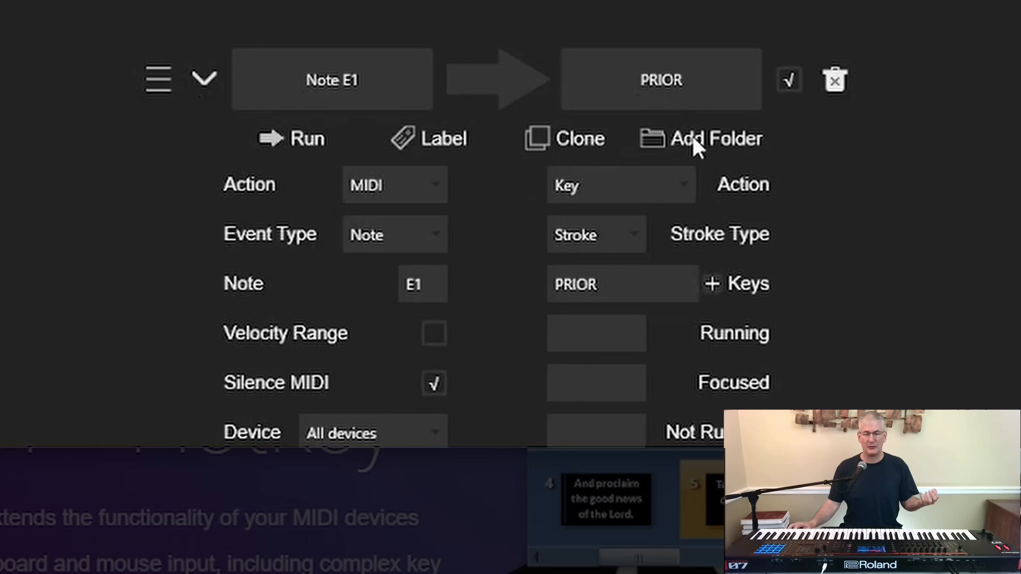
{"action": "mouse_move", "coordinate": [240, 93]}
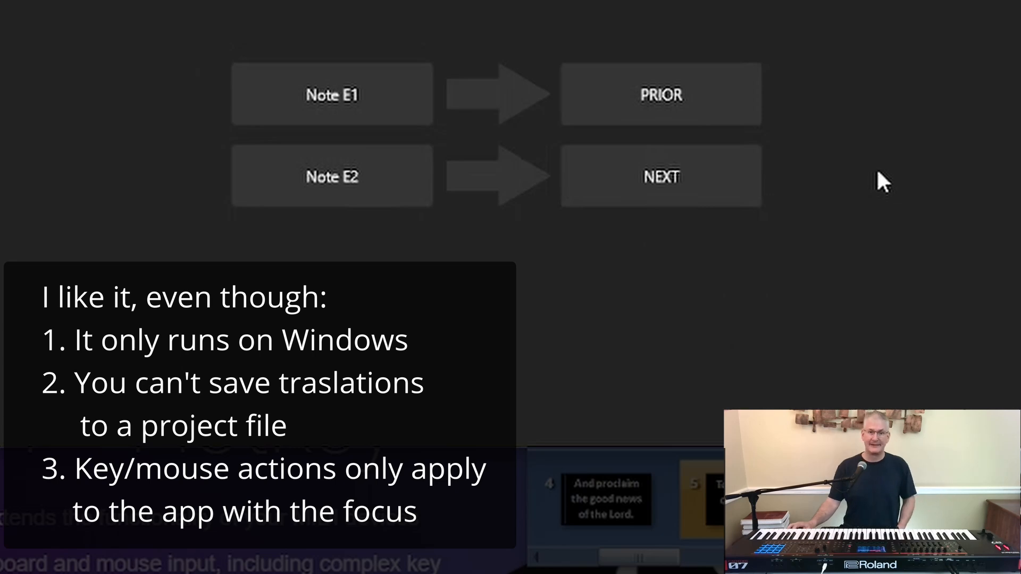
{"action": "mouse_move", "coordinate": [888, 162]}
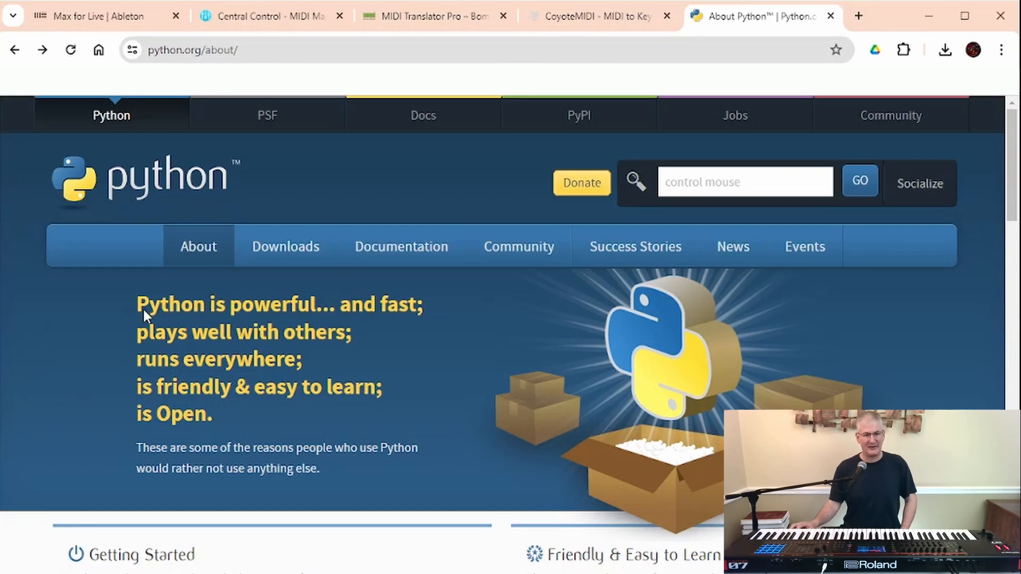
Highlight the 'Python is powerful' tagline on the python.org About page.
{"action": "left_click_drag", "start_coordinate": [137, 304], "coordinate": [324, 305]}
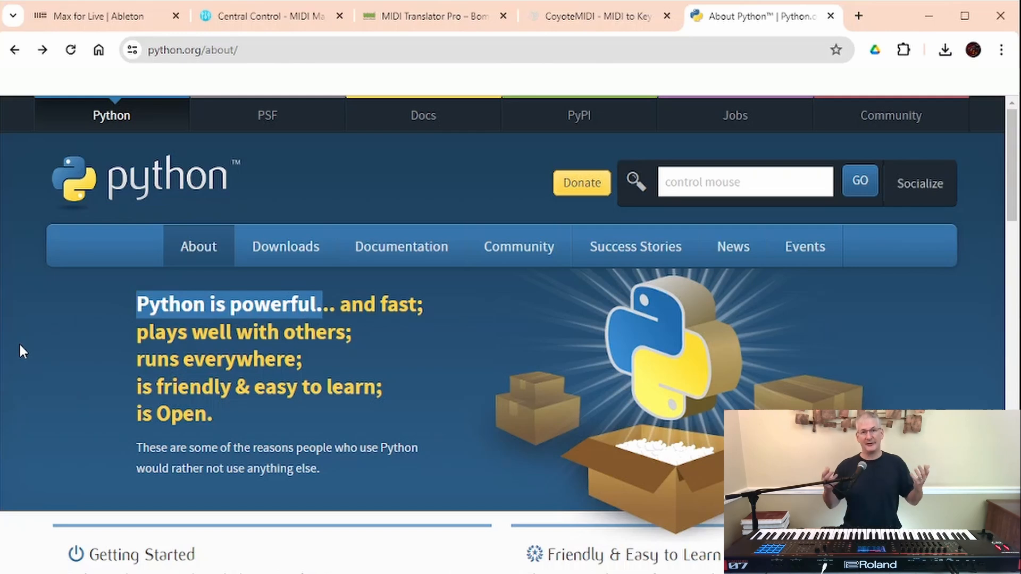
{"action": "mouse_move", "coordinate": [141, 297]}
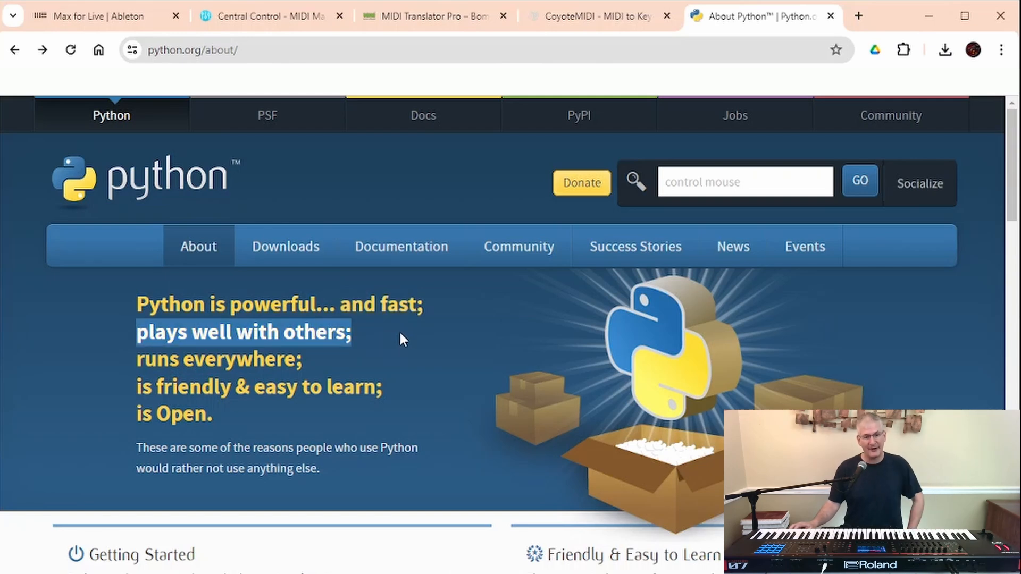
{"action": "mouse_move", "coordinate": [398, 343]}
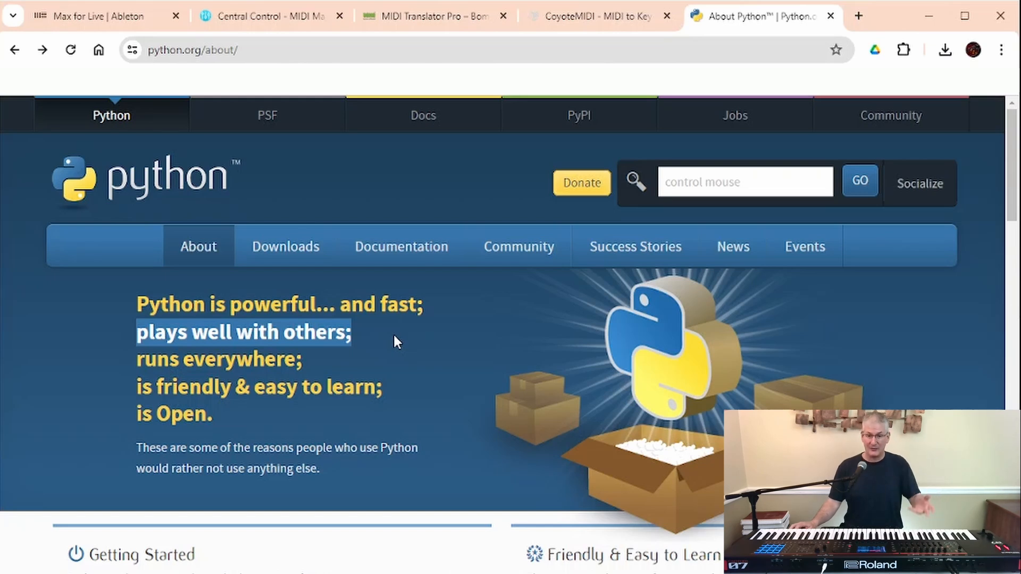
{"action": "mouse_move", "coordinate": [386, 343]}
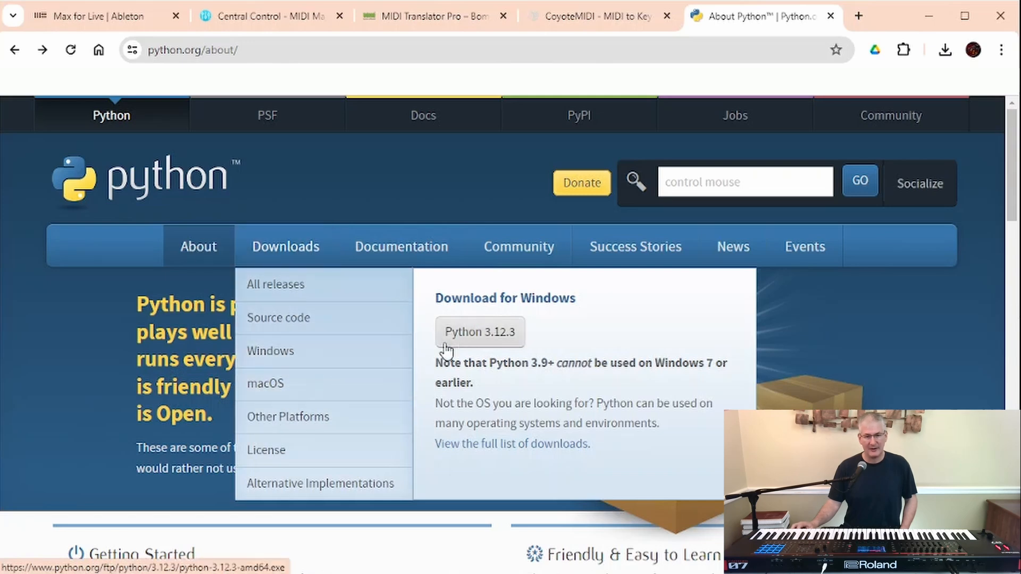
{"action": "mouse_move", "coordinate": [491, 343]}
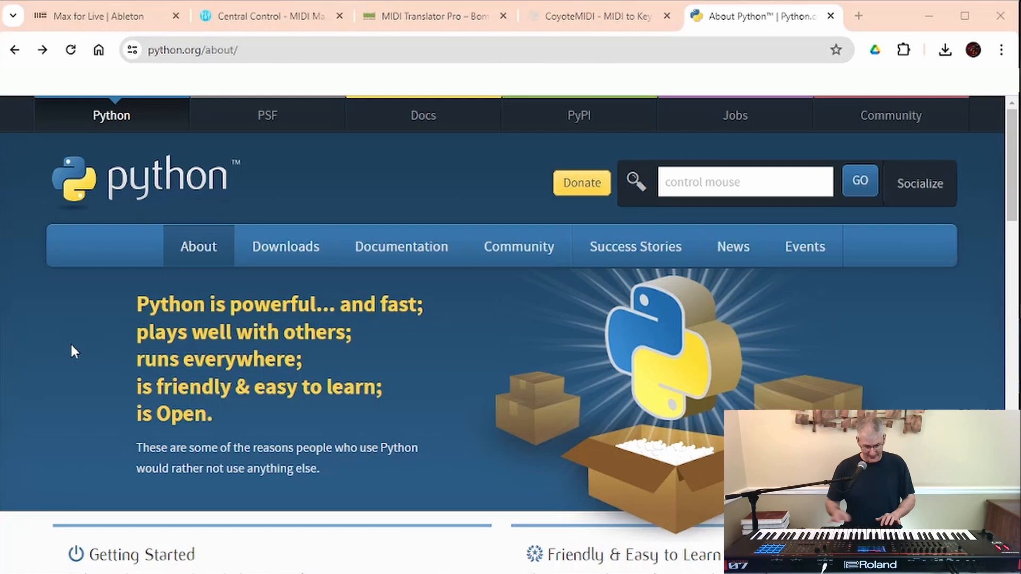
Search for cmd and launch the Command Prompt best match.
{"action": "type", "text": "cmd"}
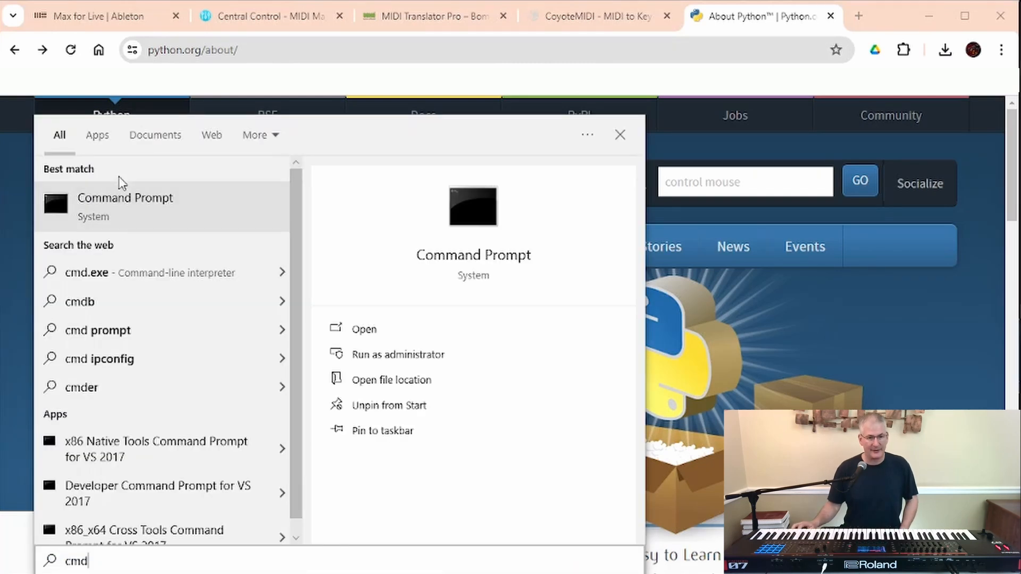
{"action": "left_click", "coordinate": [125, 197]}
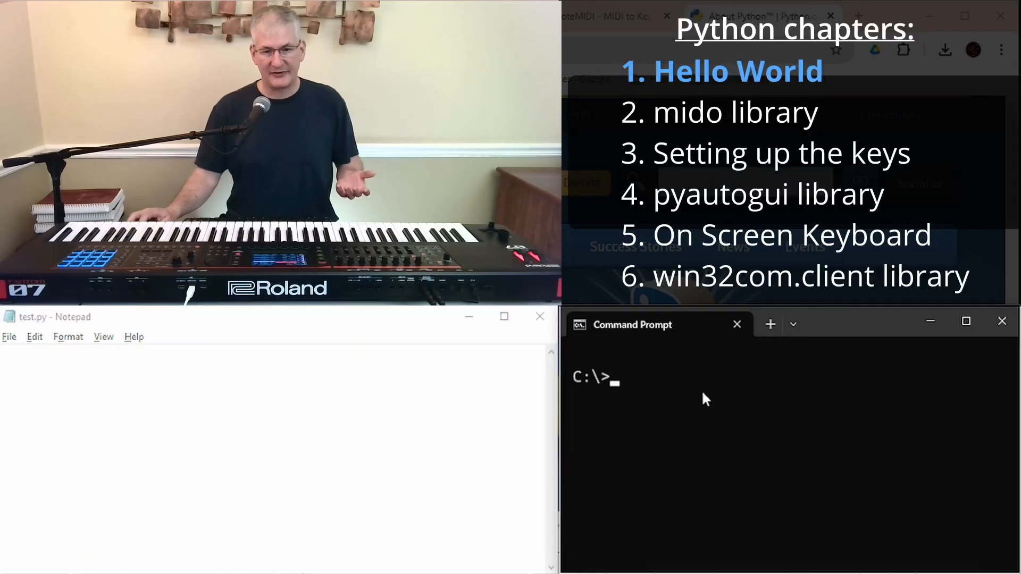
Change Command Prompt to Users\Public and write print("Hello world!") in test.py.
{"action": "type", "text": "cd Users"}
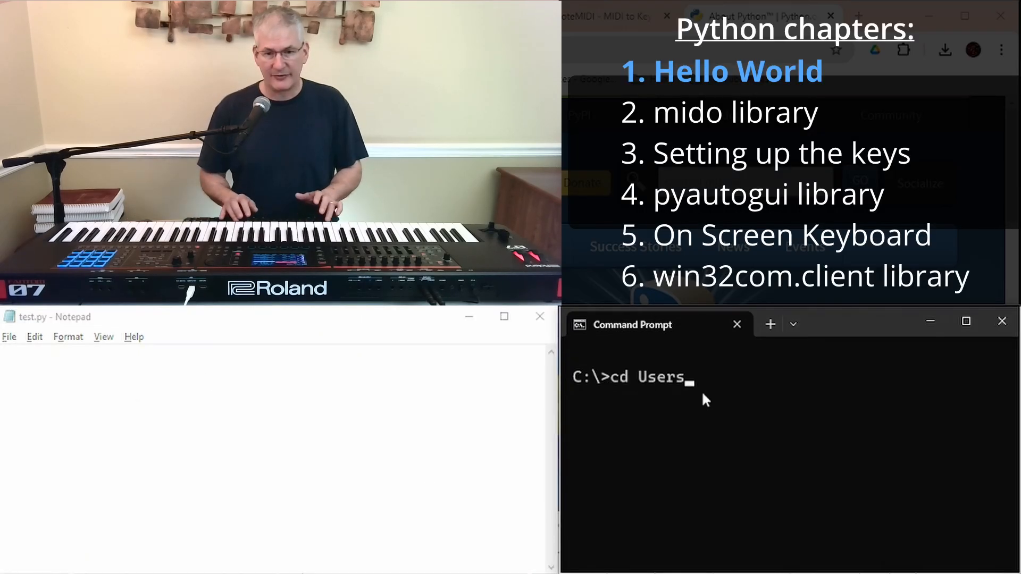
{"action": "type", "text": "\\Public"}
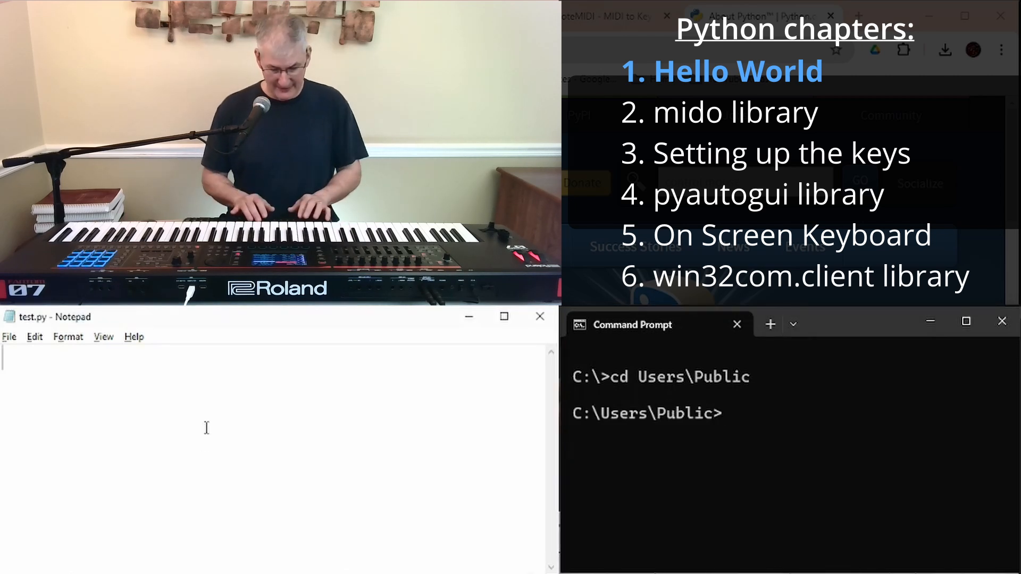
{"action": "type", "text": "print ()"}
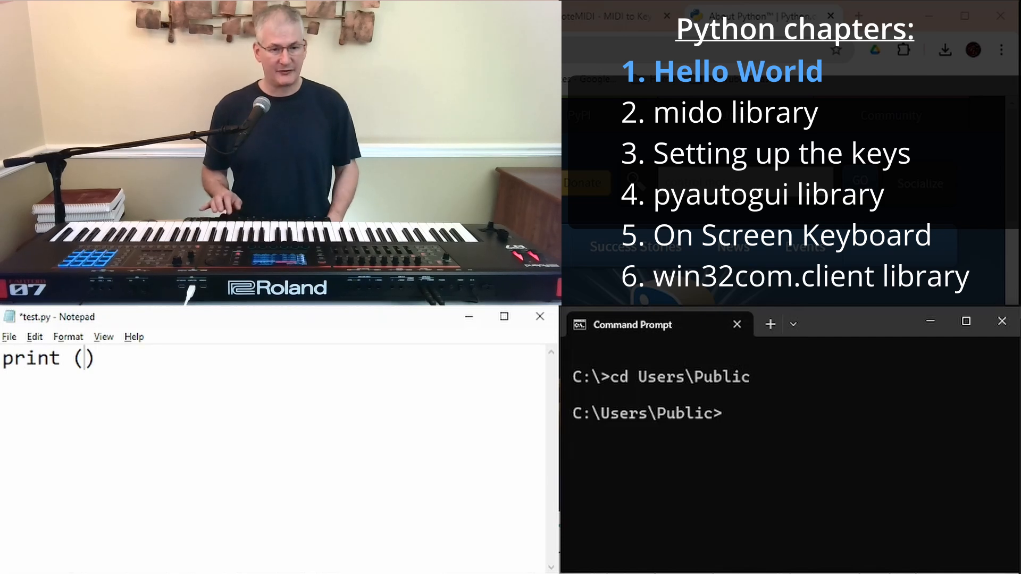
{"action": "type", "text": "\"He"}
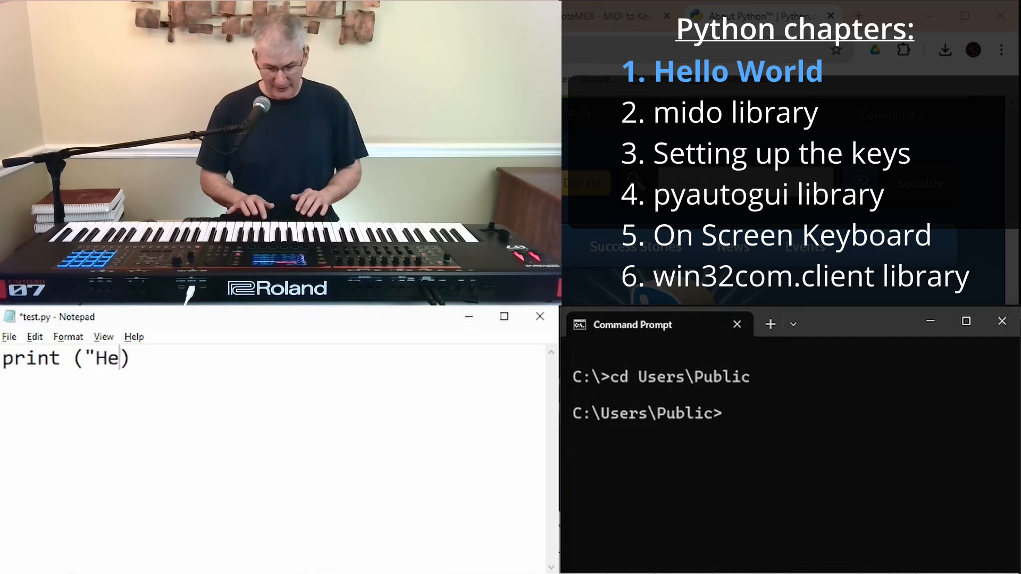
{"action": "type", "text": "llow world!"}
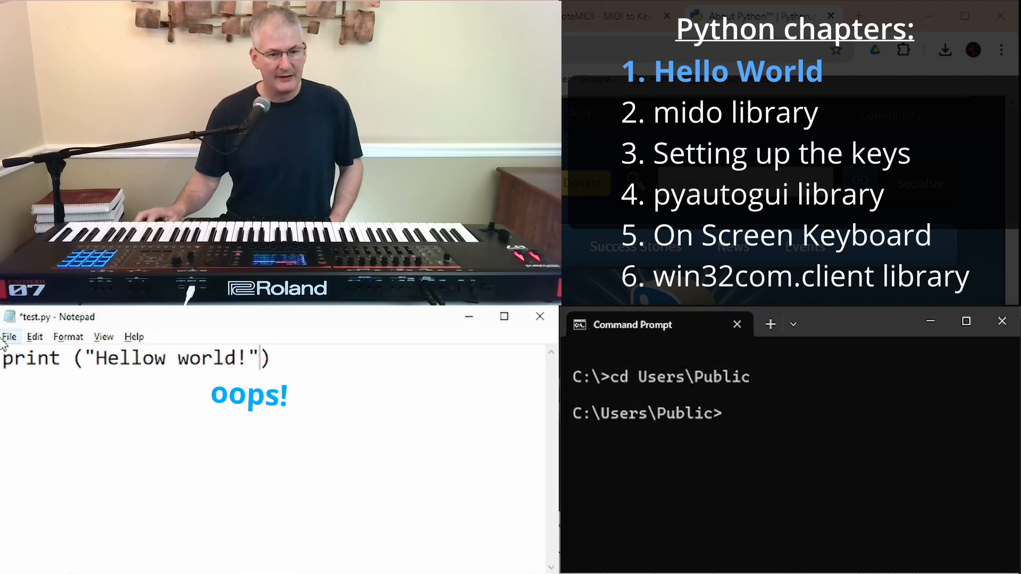
Save test.py from the File menu and run python test.py.
{"action": "left_click", "coordinate": [9, 336]}
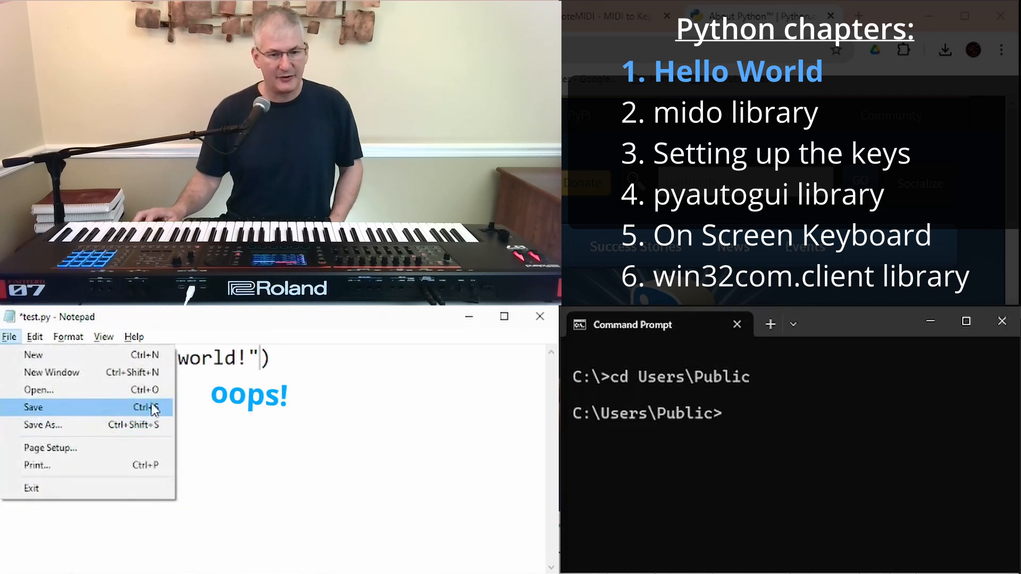
{"action": "left_click", "coordinate": [32, 407]}
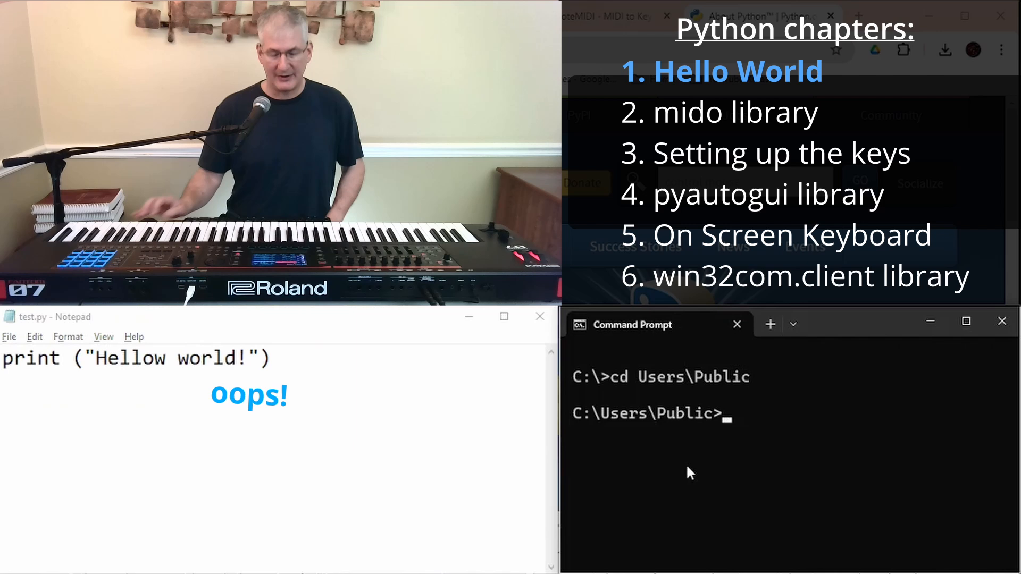
{"action": "type", "text": "python"}
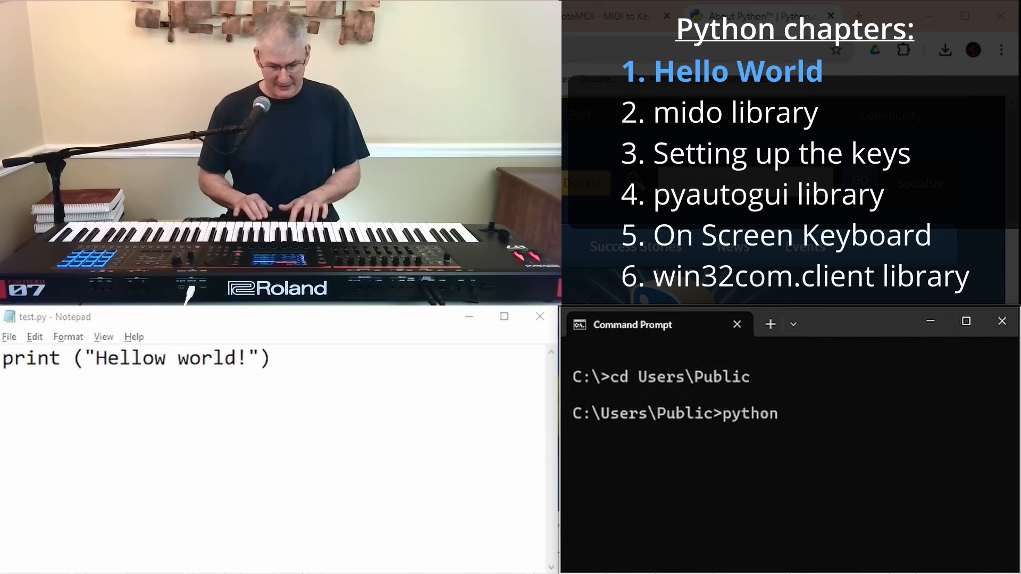
{"action": "type", "text": "test.py"}
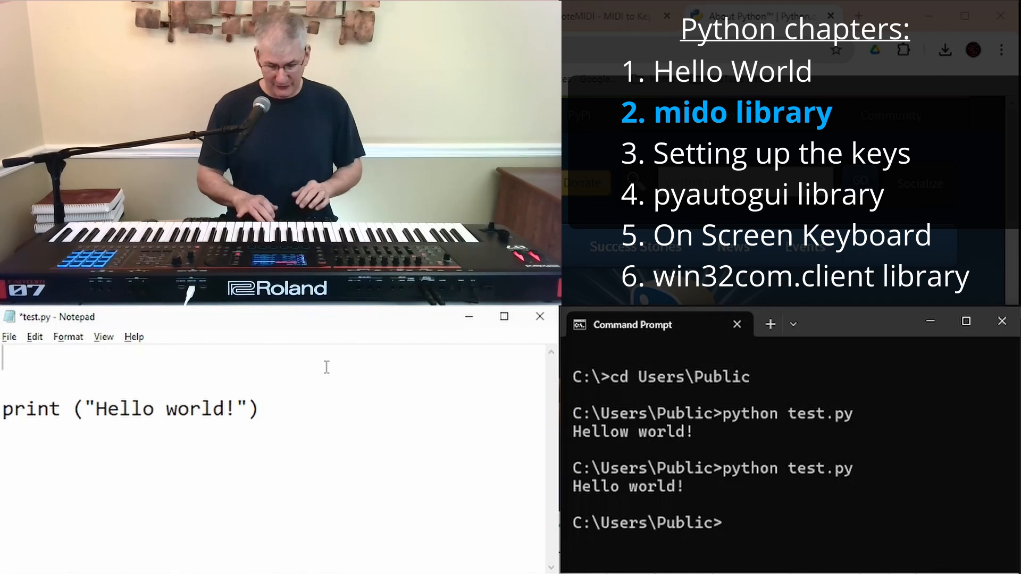
Add 'import mido' at the top of test.py and begin typing pip in Command Prompt.
{"action": "type", "text": "import mido"}
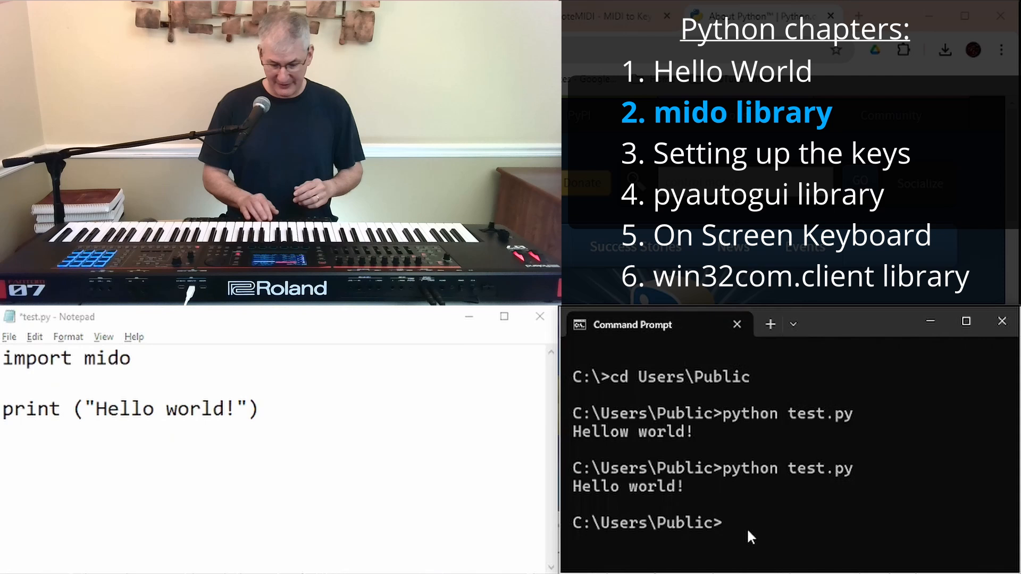
{"action": "type", "text": "pip"}
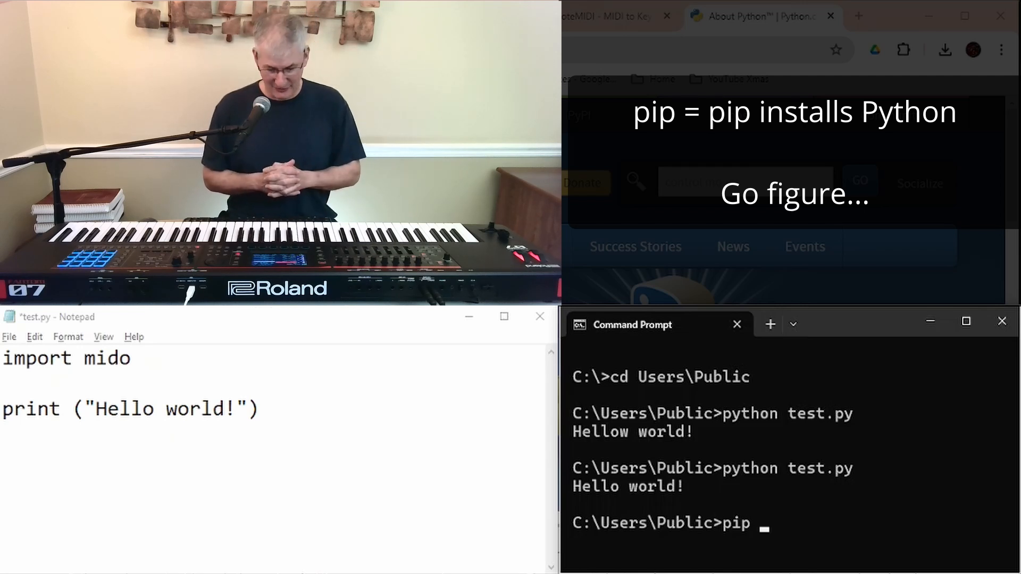
Run 'pip install mido', then begin the same install again with pip3.
{"action": "type", "text": "install"}
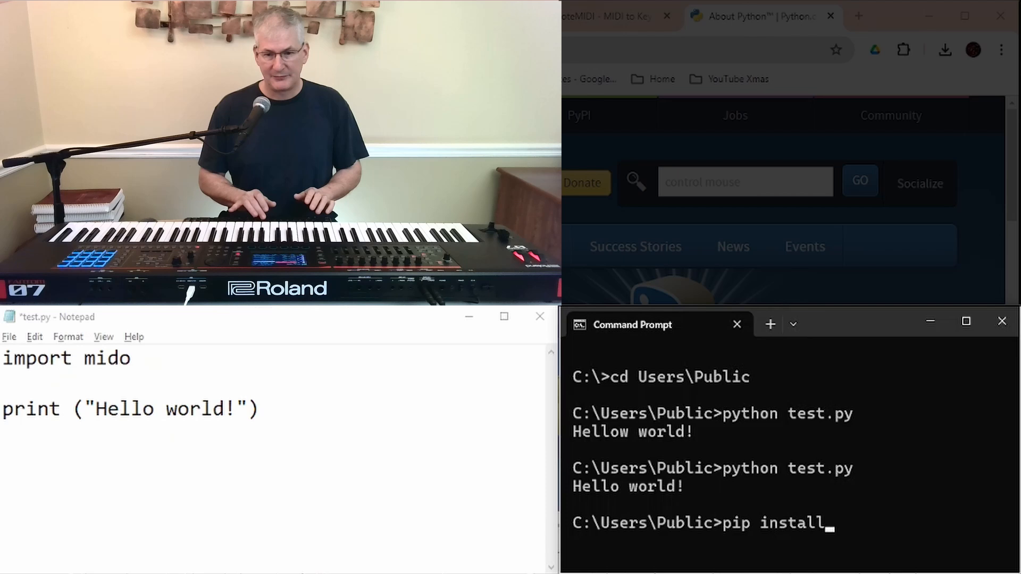
{"action": "type", "text": "mido"}
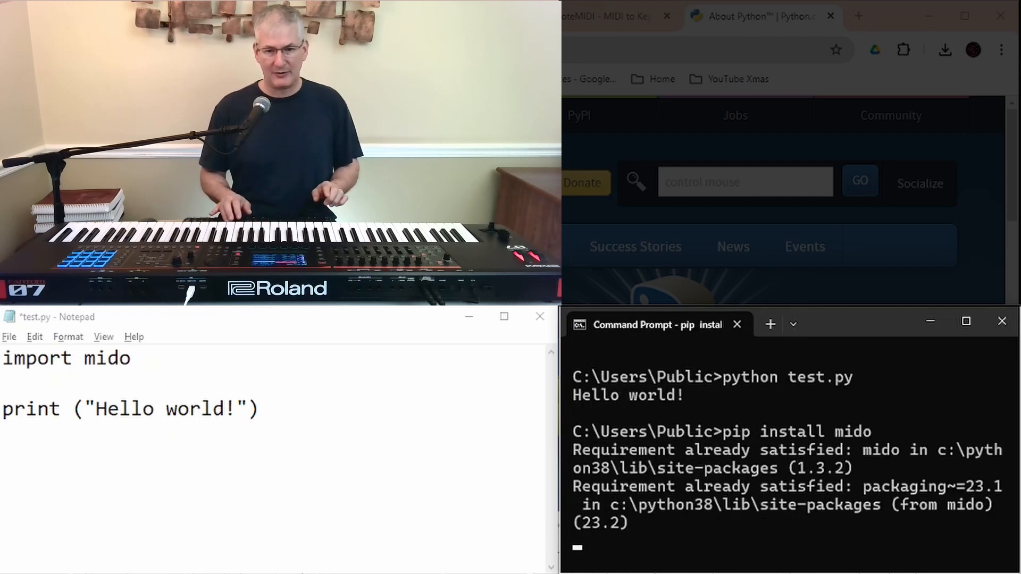
{"action": "type", "text": "pip3"}
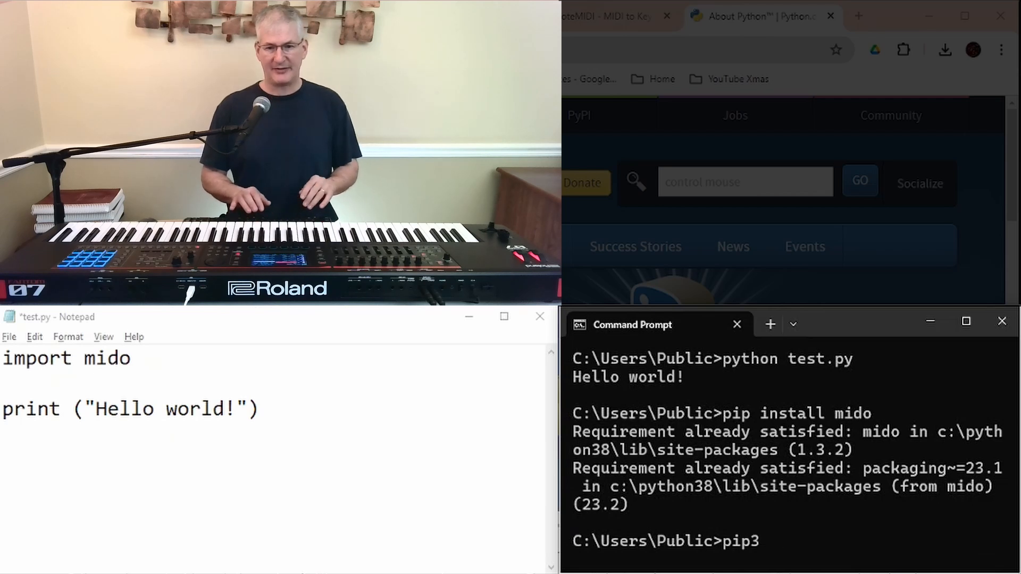
{"action": "type", "text": "install mido"}
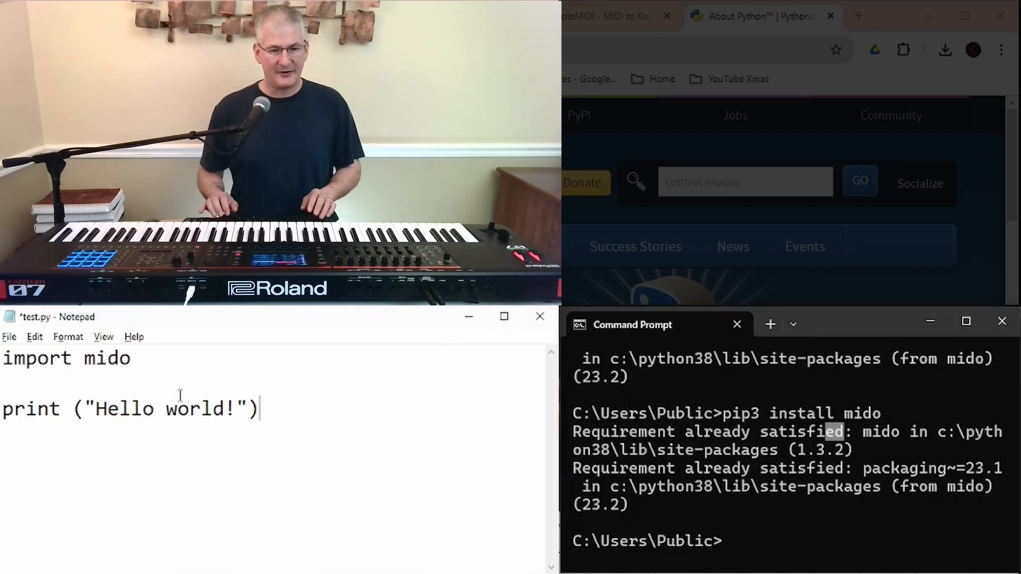
Replace the Hello world! text with mido.get_input_names() and enter pip install mido.
{"action": "double_click", "coordinate": [163, 408]}
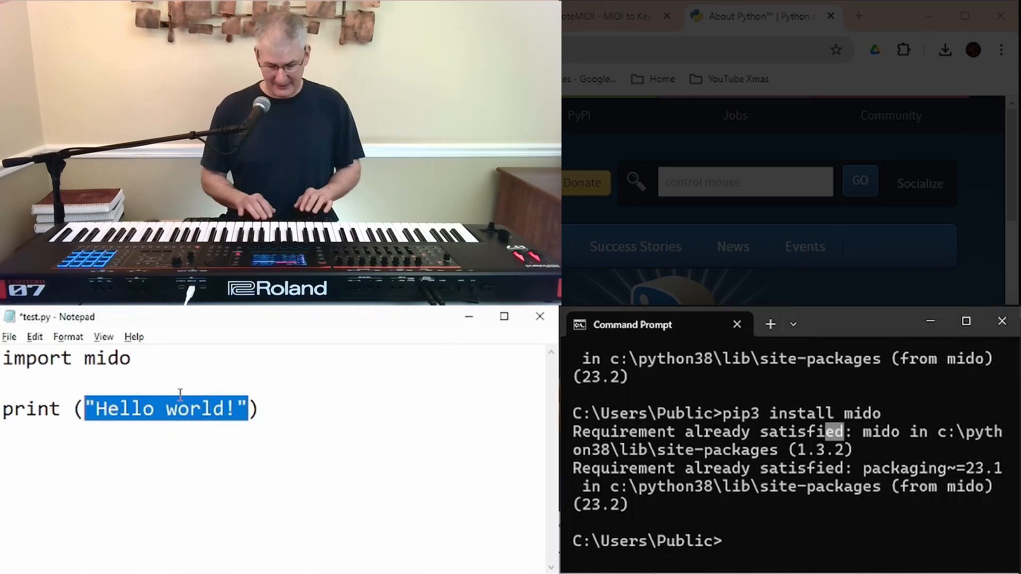
{"action": "type", "text": "mido)"}
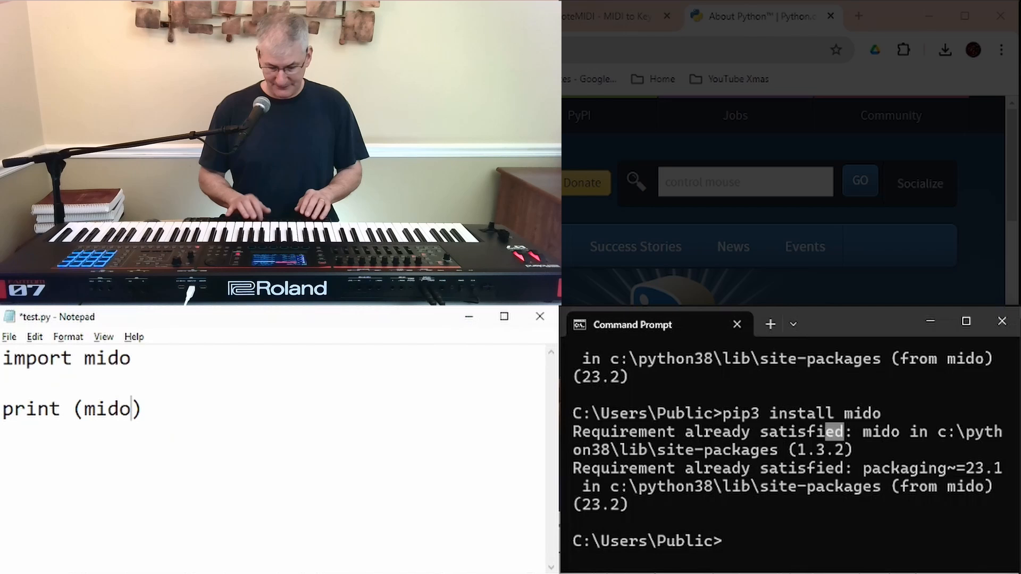
{"action": "type", "text": ".get"}
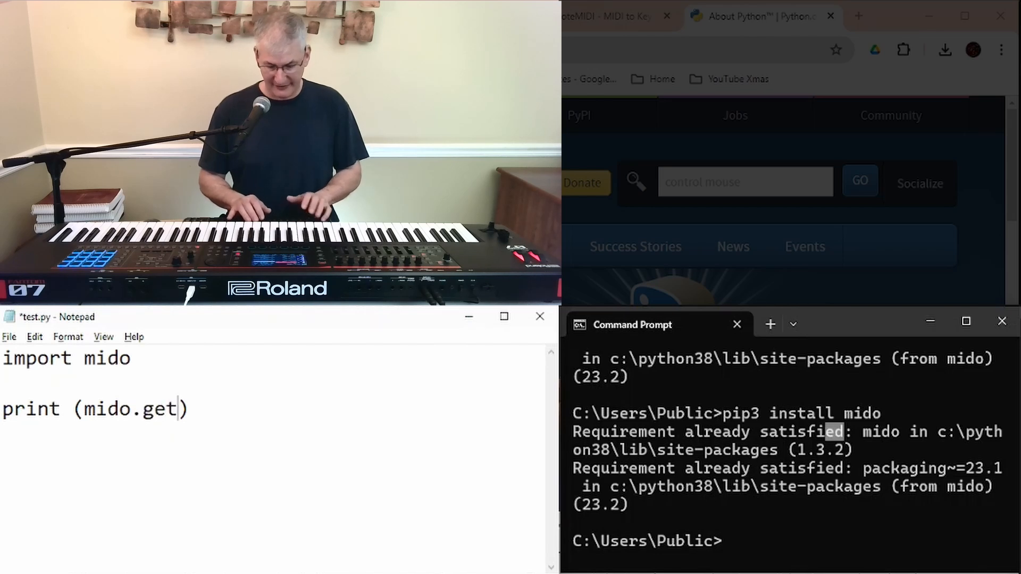
{"action": "type", "text": "_input_"}
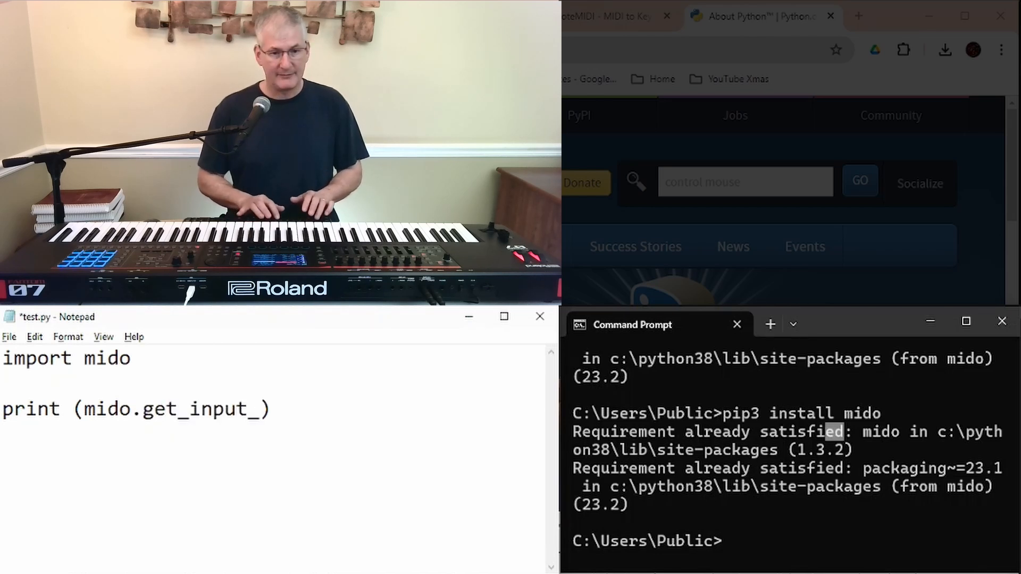
{"action": "type", "text": "names()"}
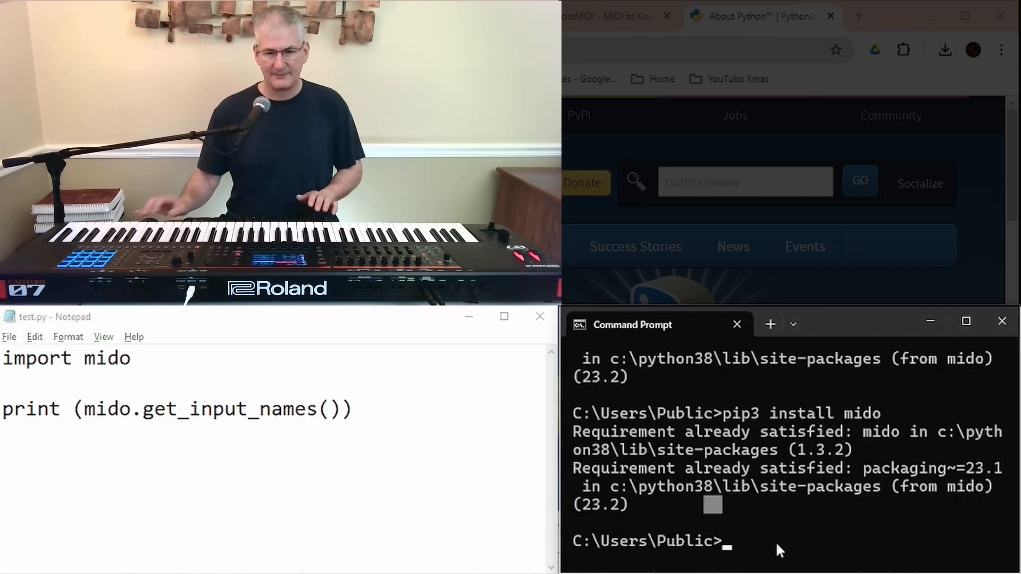
{"action": "type", "text": "pip install mido"}
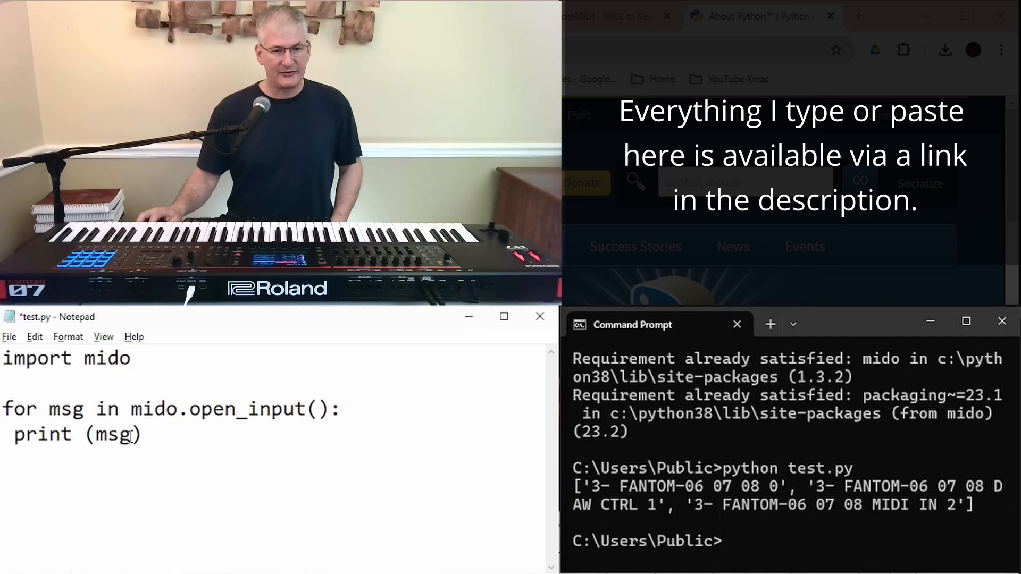
Wrap the print line in an 'if msg.type=="note_on" and msg.channel==2:' check.
{"action": "double_click", "coordinate": [244, 409]}
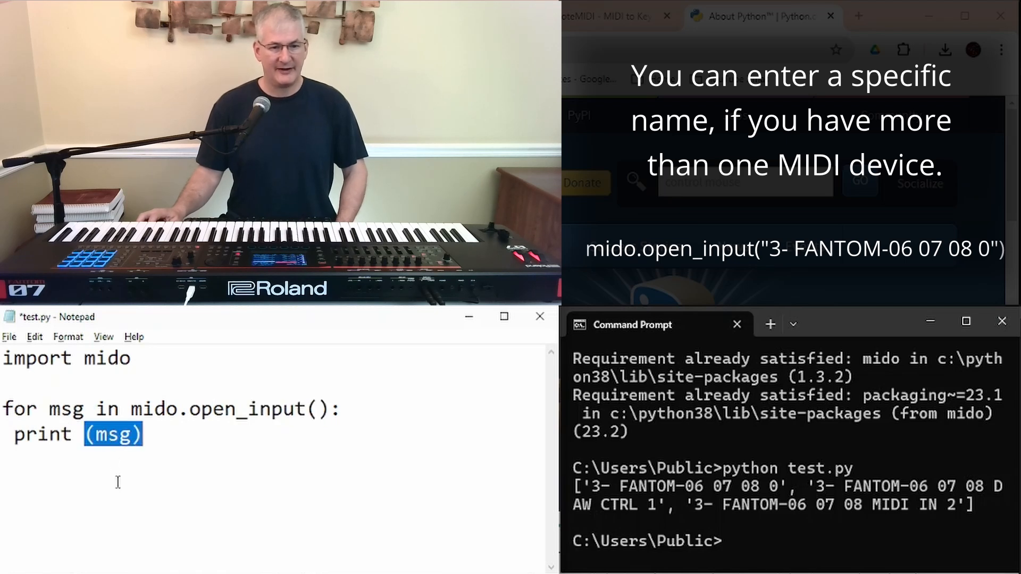
{"action": "left_click", "coordinate": [336, 408]}
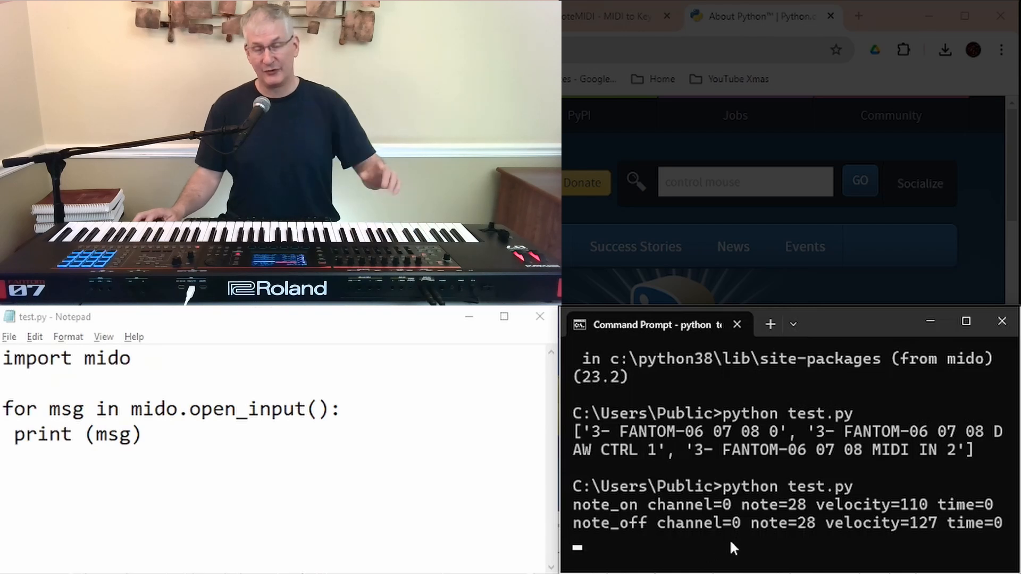
{"action": "mouse_move", "coordinate": [743, 548]}
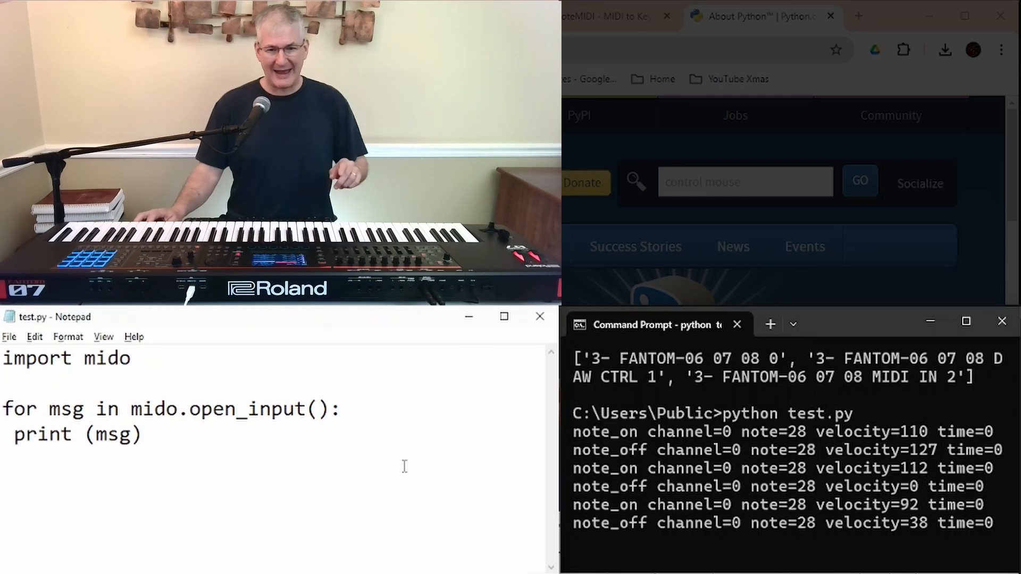
{"action": "double_click", "coordinate": [67, 409]}
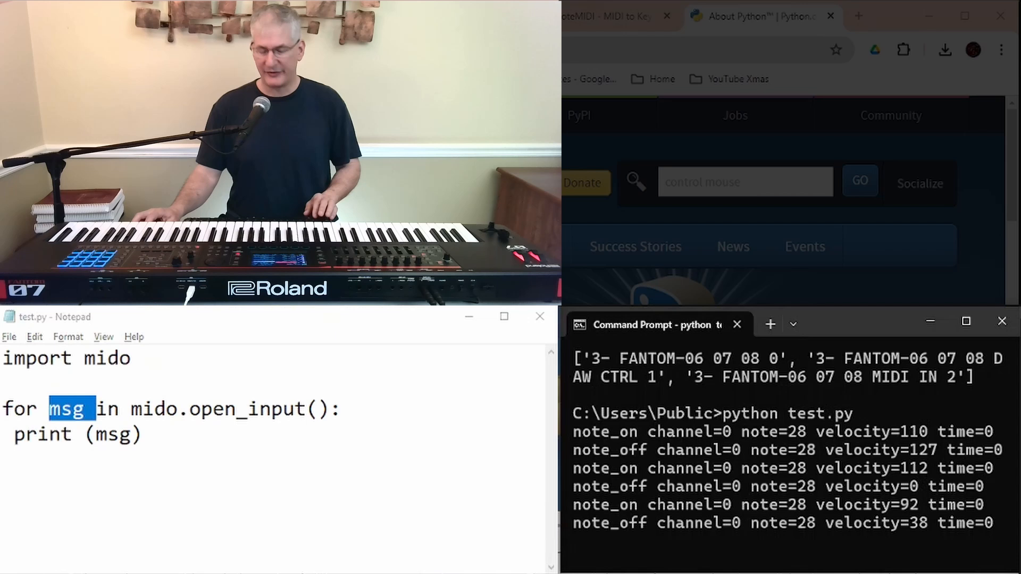
{"action": "double_click", "coordinate": [120, 435]}
{"action": "type", "text": "if msg.type==\"note_on\" and msg.channel==2:"}
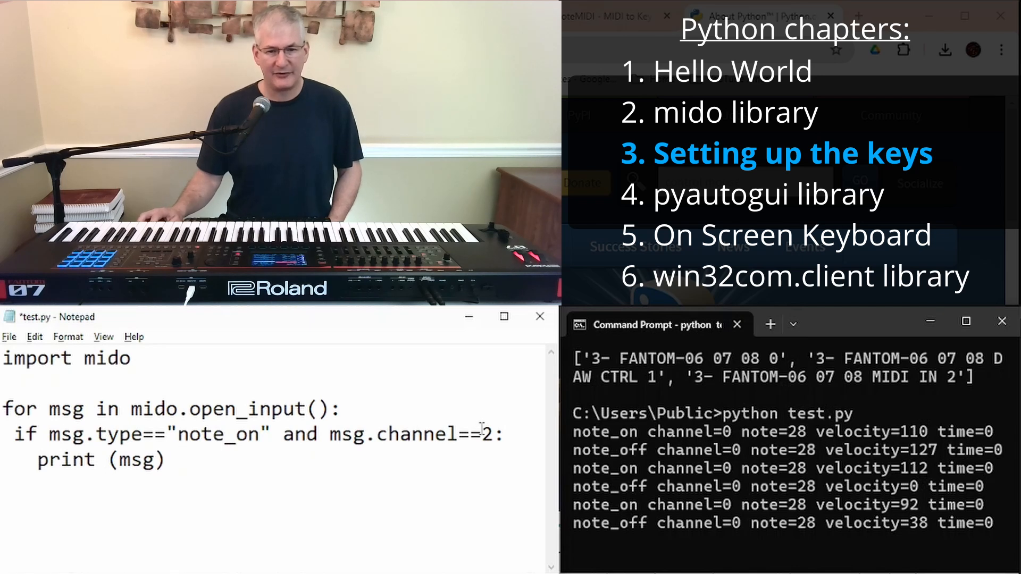
Add an 'if msg.note==28:' branch printing "note:28 key:E1" and save test.py.
{"action": "double_click", "coordinate": [485, 434]}
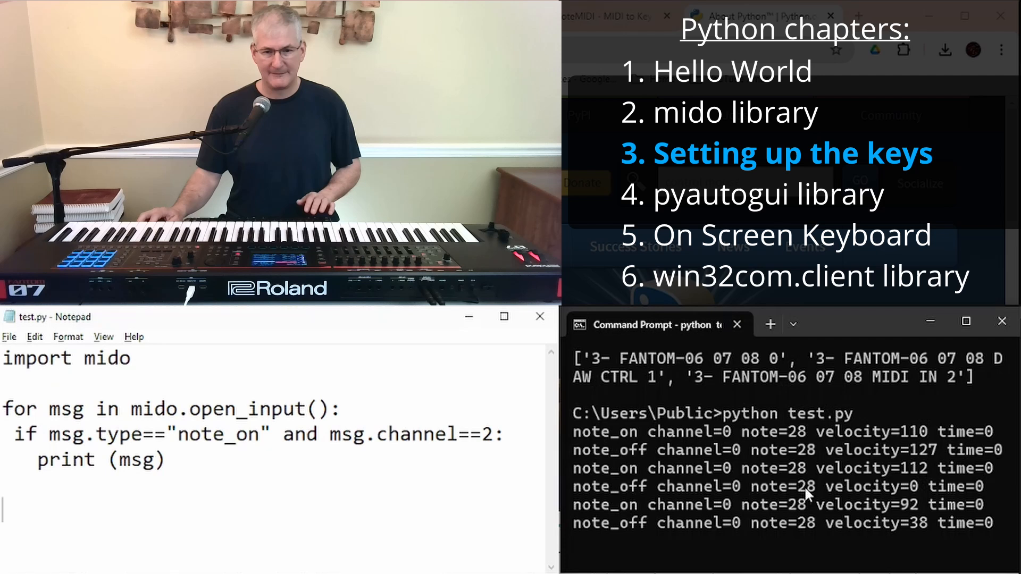
{"action": "key", "text": "ctrl+c"}
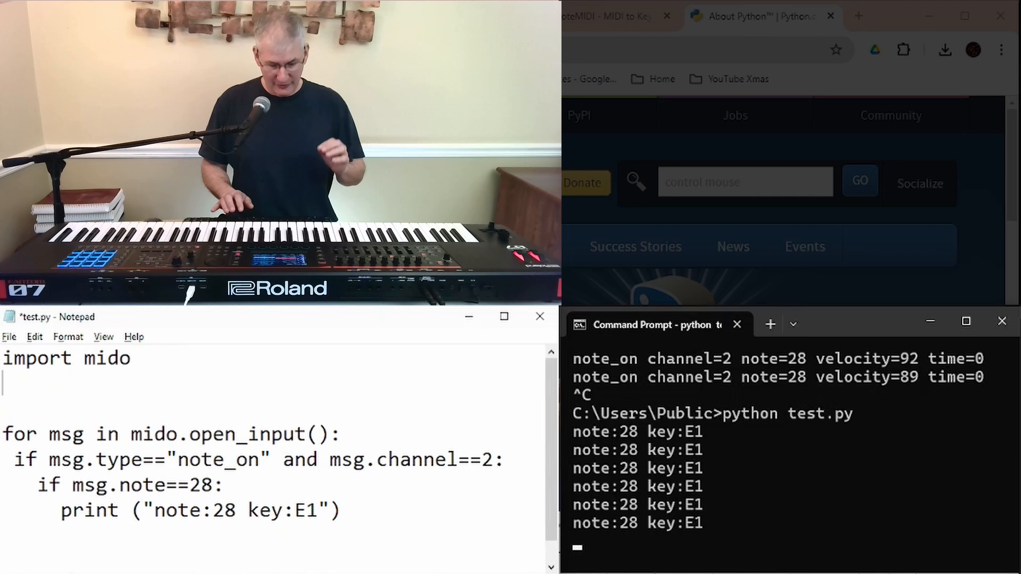
Add 'import pyautogui' to the imports in test.py.
{"action": "type", "text": "import keyboar"}
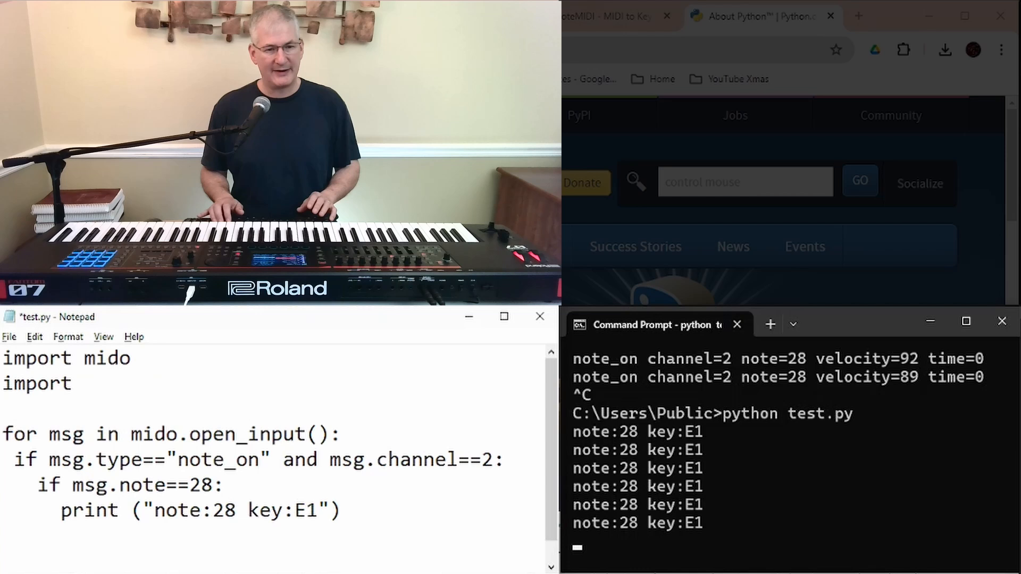
{"action": "type", "text": "p"}
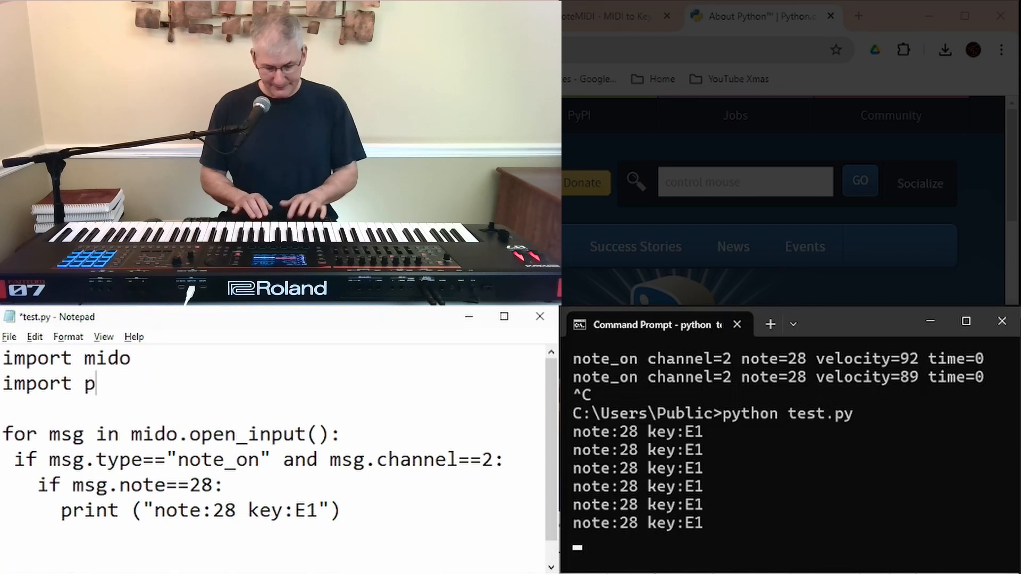
{"action": "type", "text": "yautogui"}
{"action": "left_click", "coordinate": [790, 547]}
{"action": "type", "text": "pip3 install py"}
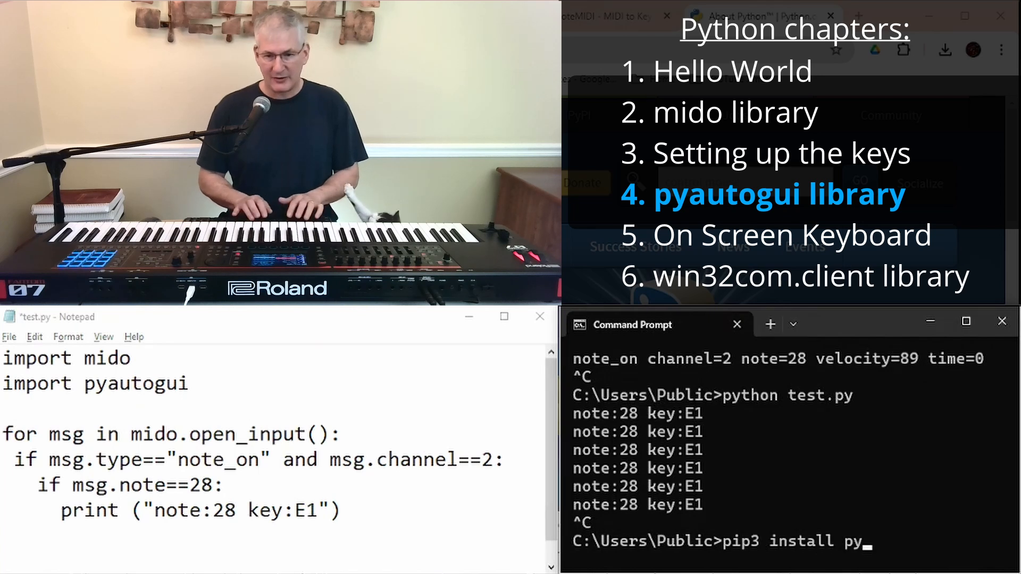
Run 'pip3 install pyautogui' in Command Prompt.
{"action": "type", "text": "autogu"}
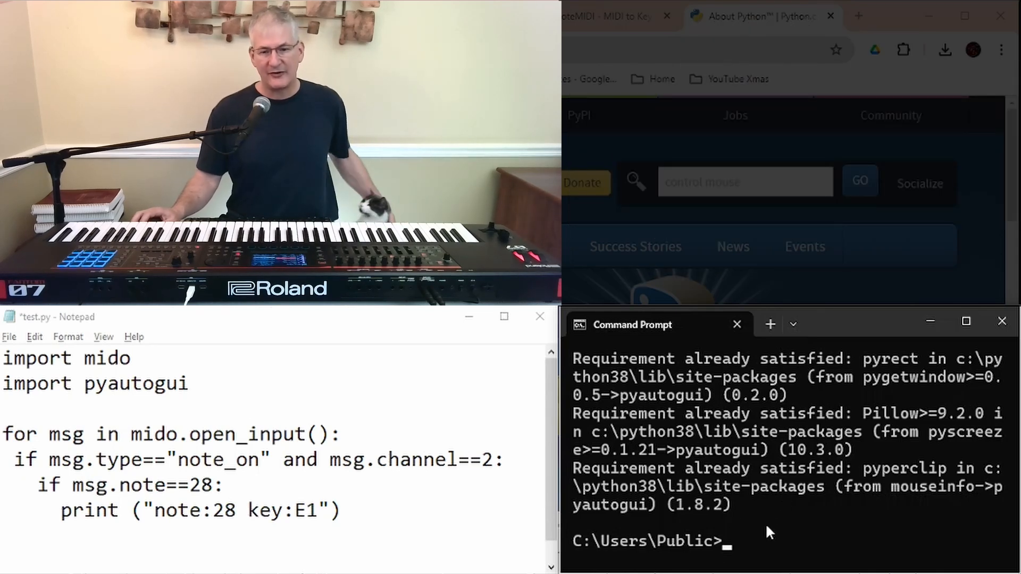
{"action": "type", "text": "p"}
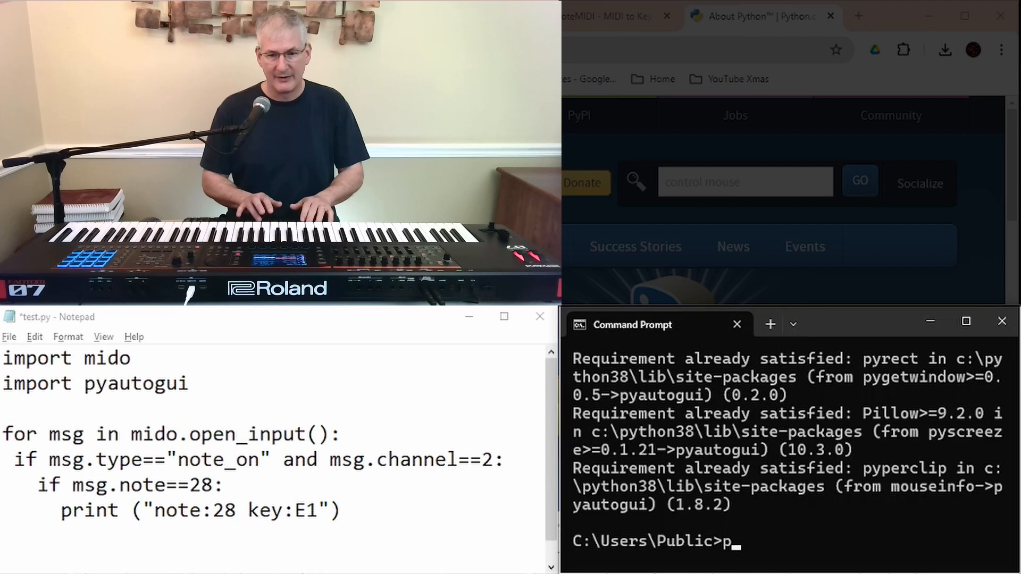
{"action": "type", "text": "ip3 uninstall"}
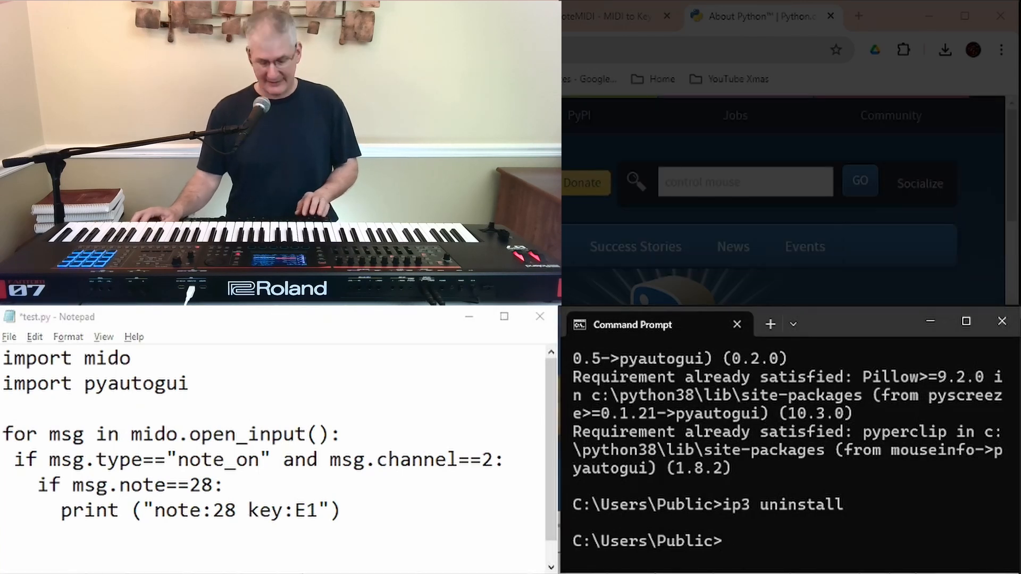
Press pgup for note 28 and pgdn for note 40, then run python test.py.
{"action": "type", "text": "pyautogui.press(\"pgup\")"}
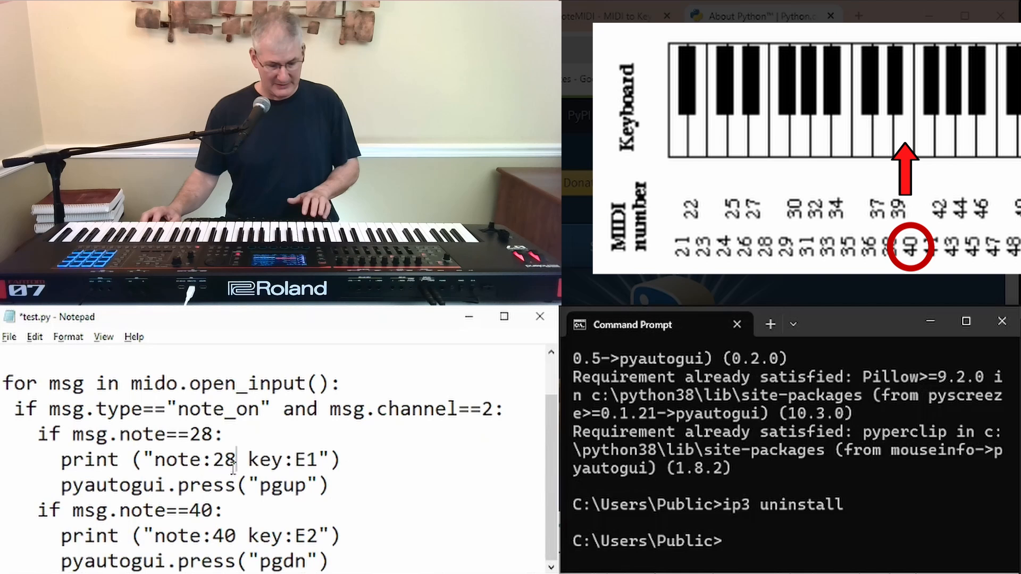
{"action": "type", "text": "pip3 install pyautogui"}
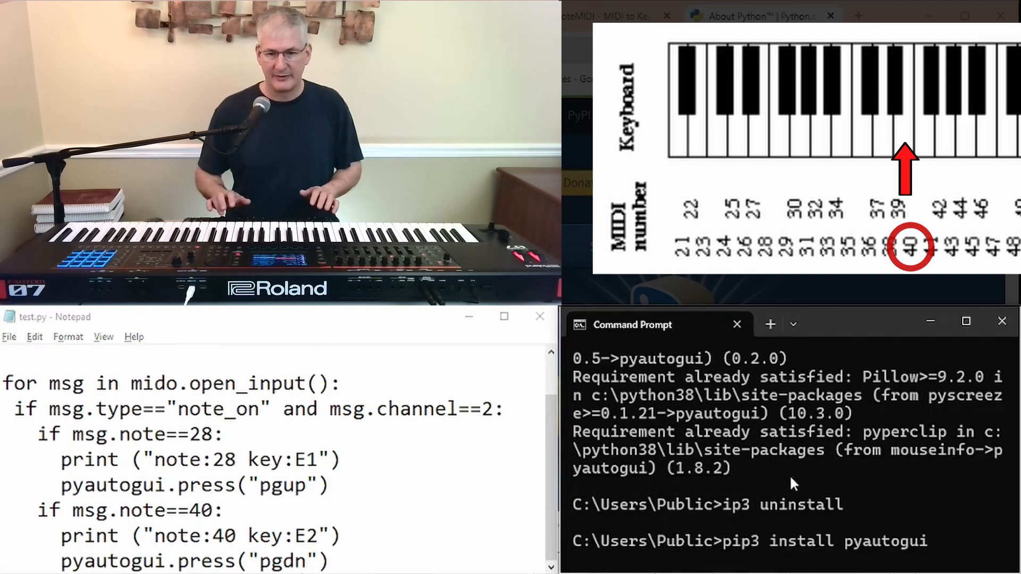
{"action": "type", "text": "python test.py"}
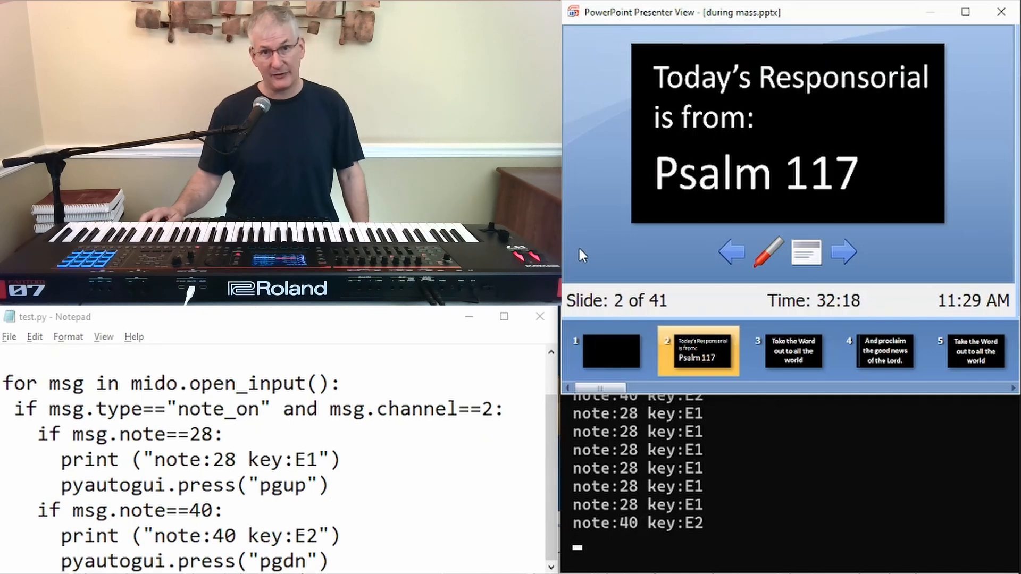
{"action": "mouse_move", "coordinate": [572, 281]}
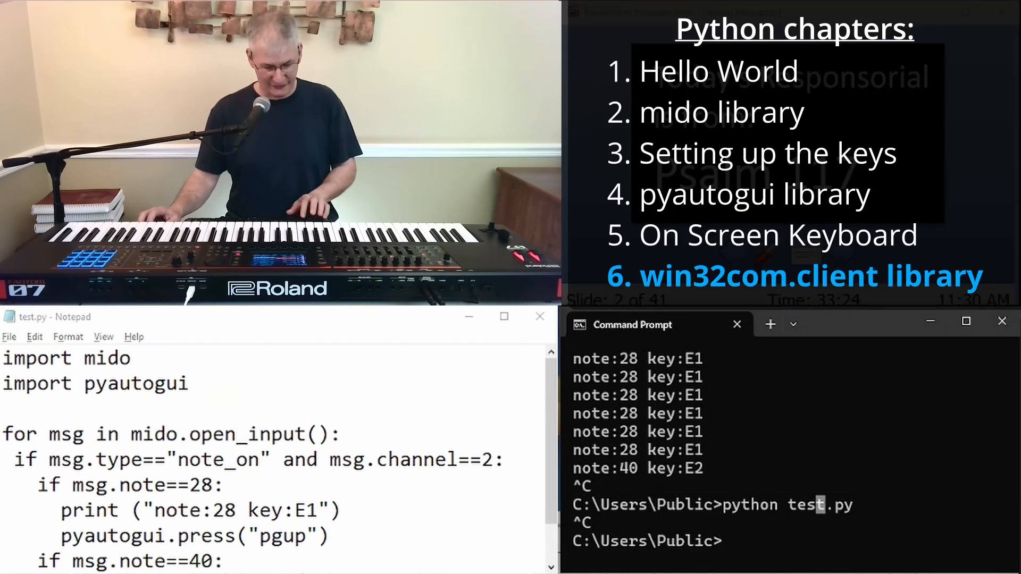
Import win32com.client and map notes to ppt.Previous, First, GotoSlide, Next, breaking on 41.
{"action": "type", "text": "import win32com.client # pip install pypiwin32"}
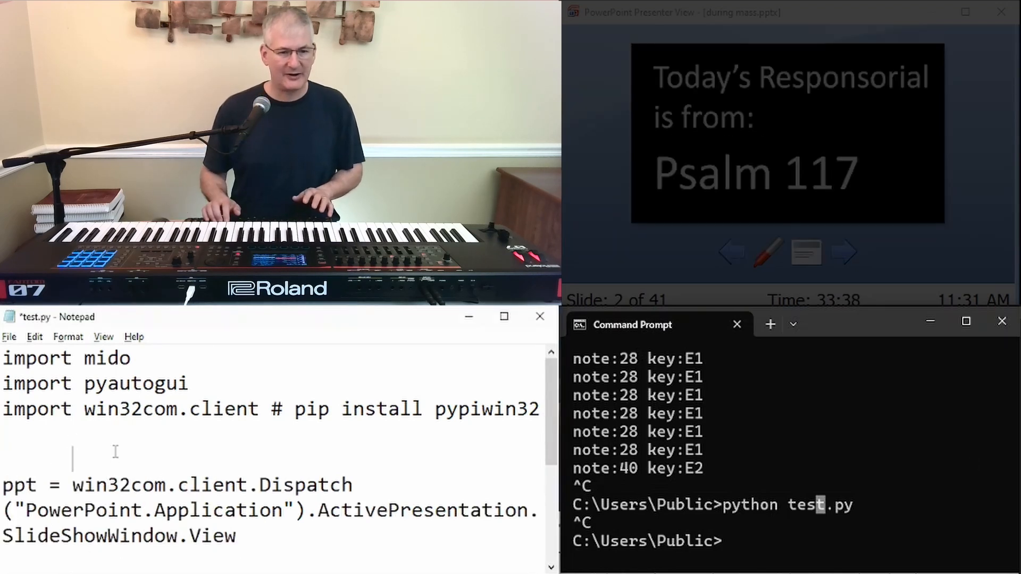
{"action": "type", "text": "for msg in mido.open_input():"}
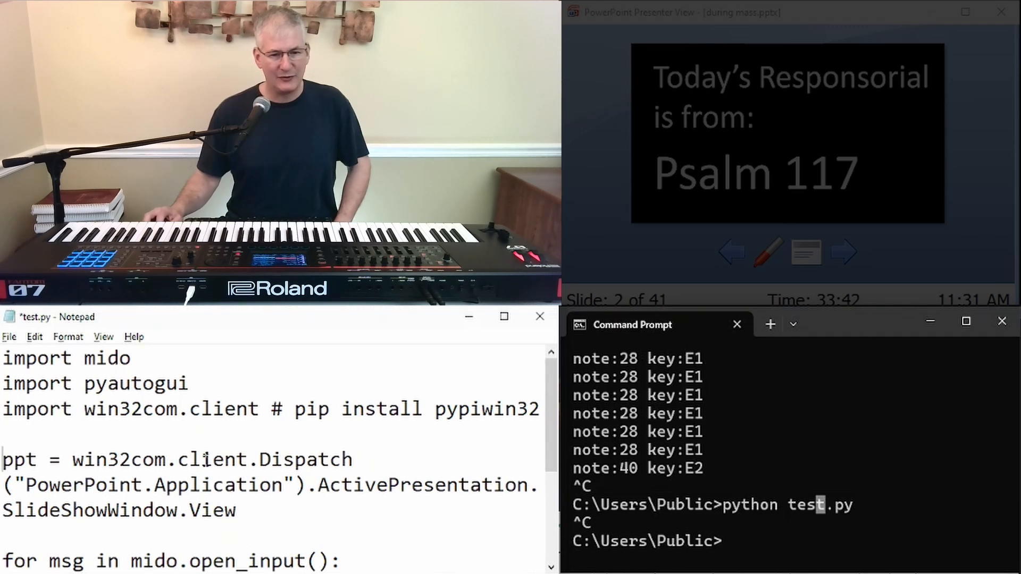
{"action": "left_click_drag", "start_coordinate": [270, 459], "coordinate": [314, 485]}
{"action": "type", "text": "python test.py"}
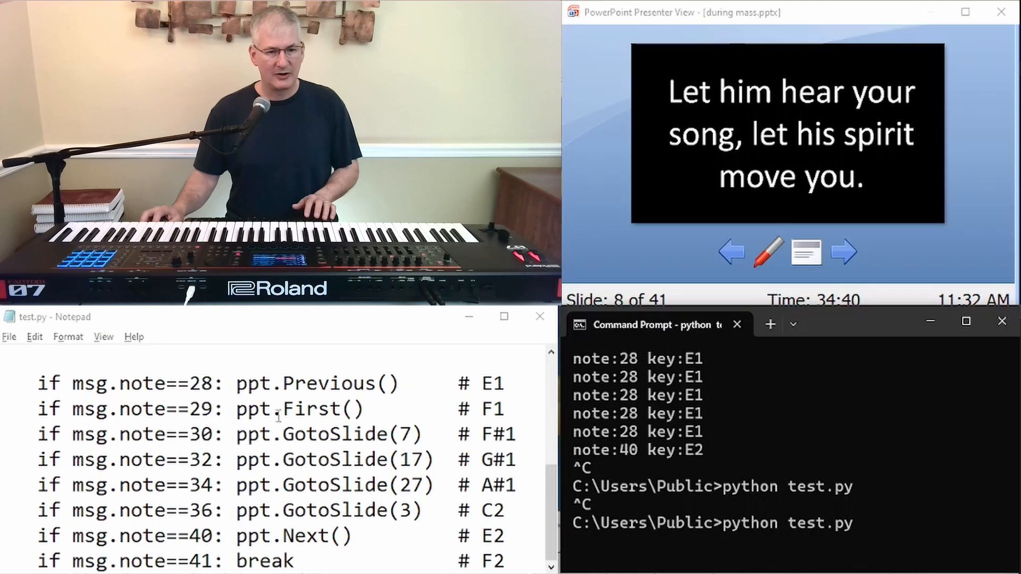
{"action": "key", "text": "ctrl+a"}
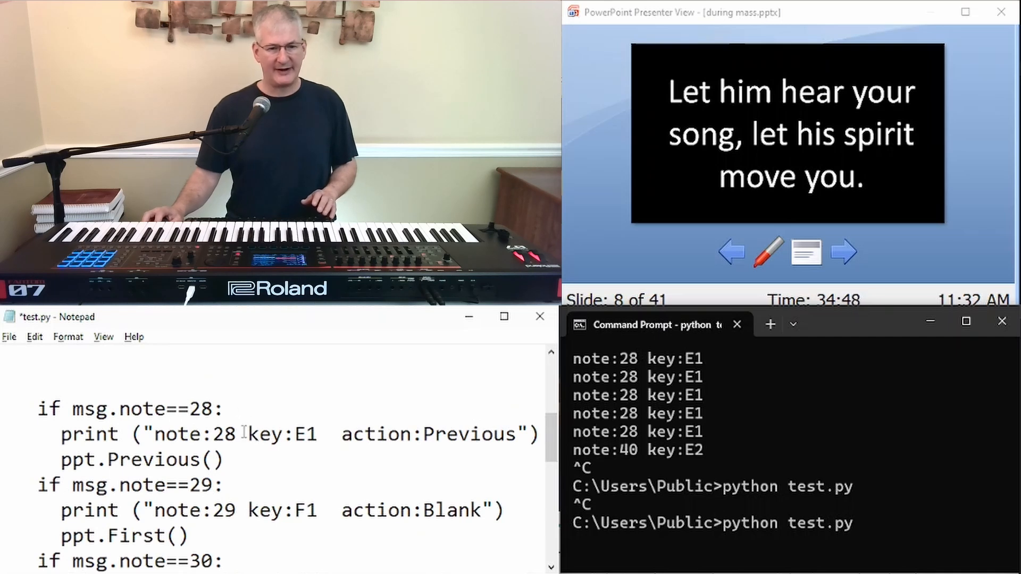
Add a print("note:.. key:.. action:..") line above each note's ppt call.
{"action": "left_click_drag", "start_coordinate": [214, 434], "coordinate": [317, 435]}
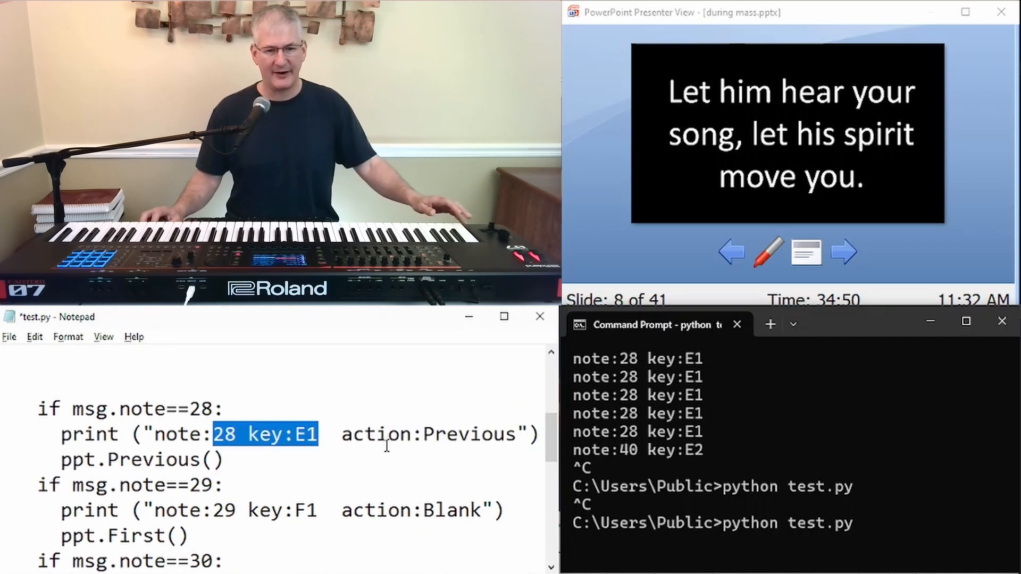